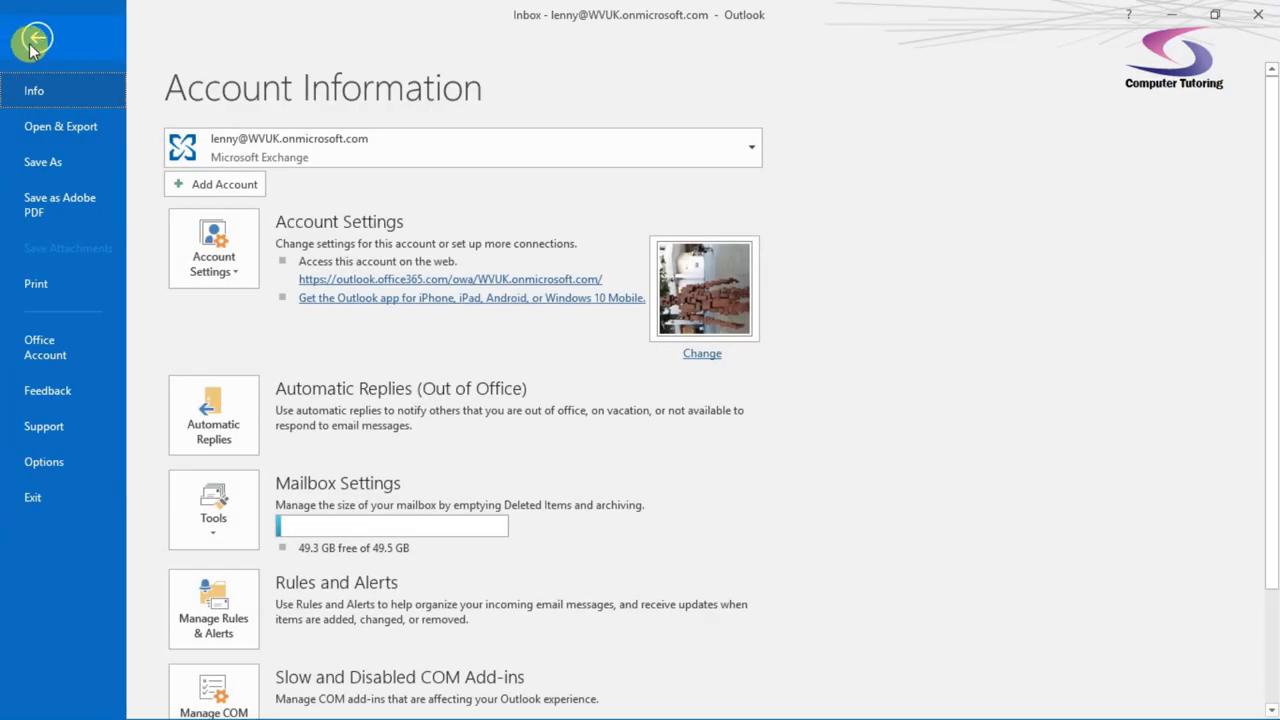
# - Reach Delegate Access from File > Info > Account Settings, showing the empty Delegates dialog
pyautogui.click(32, 38)
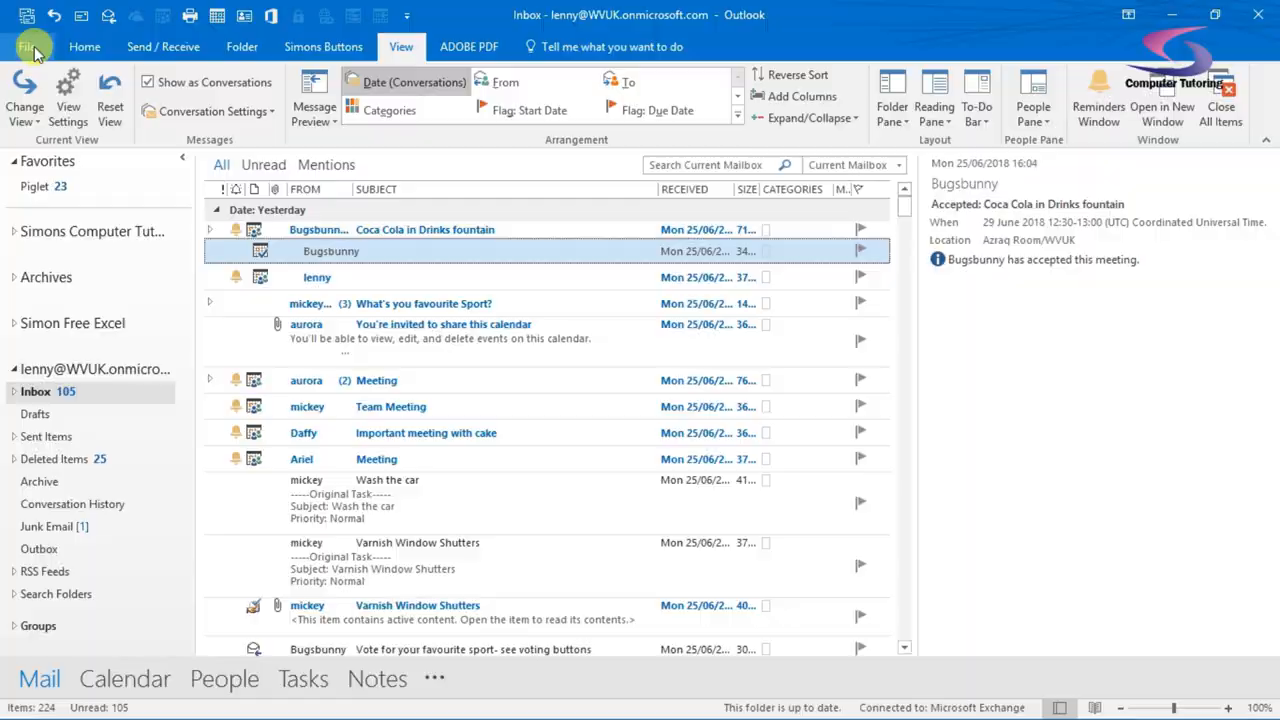
pyautogui.click(30, 46)
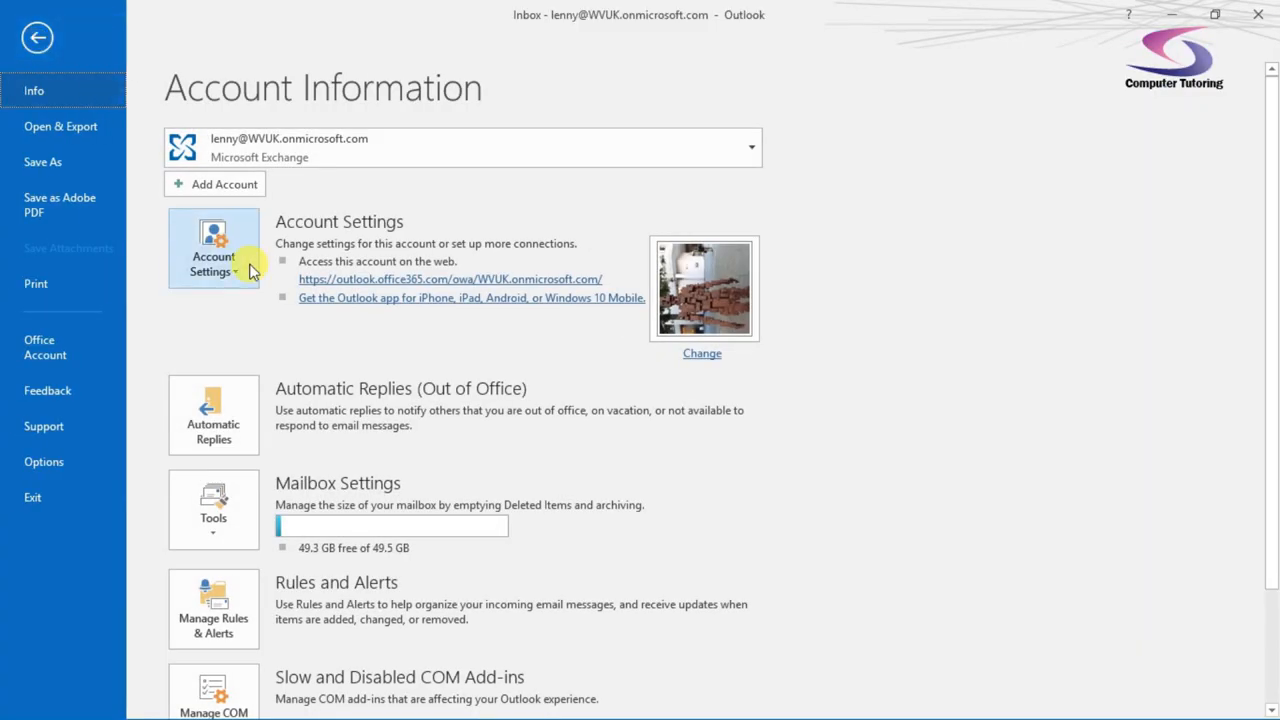
pyautogui.click(212, 248)
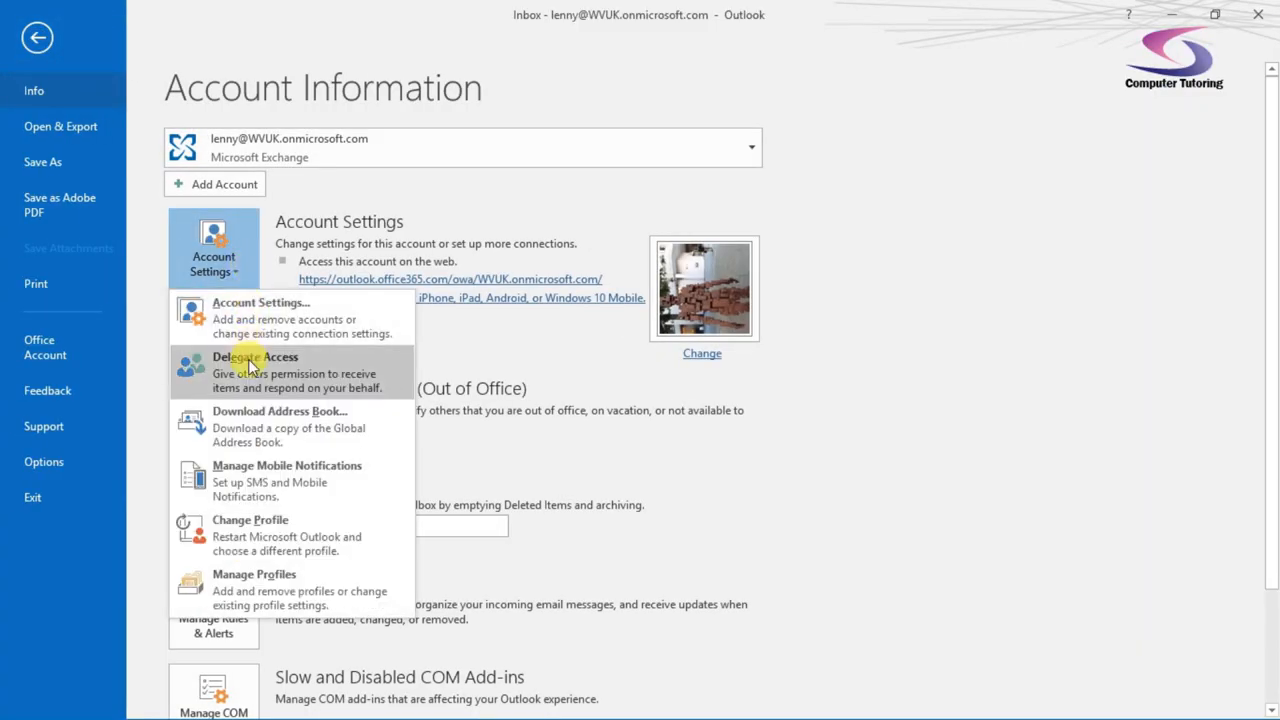
pyautogui.click(254, 356)
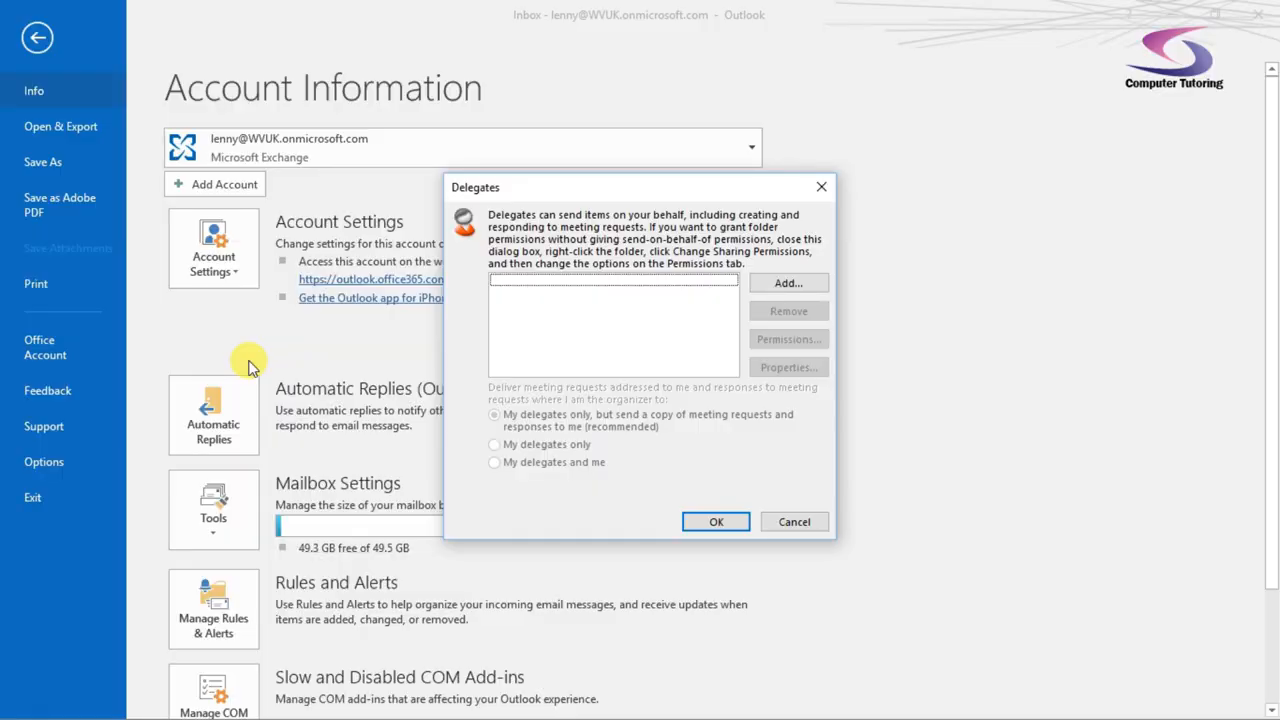
# - Add 'beauty' as a delegate via Add Users, bringing up her delegate permissions
pyautogui.click(788, 282)
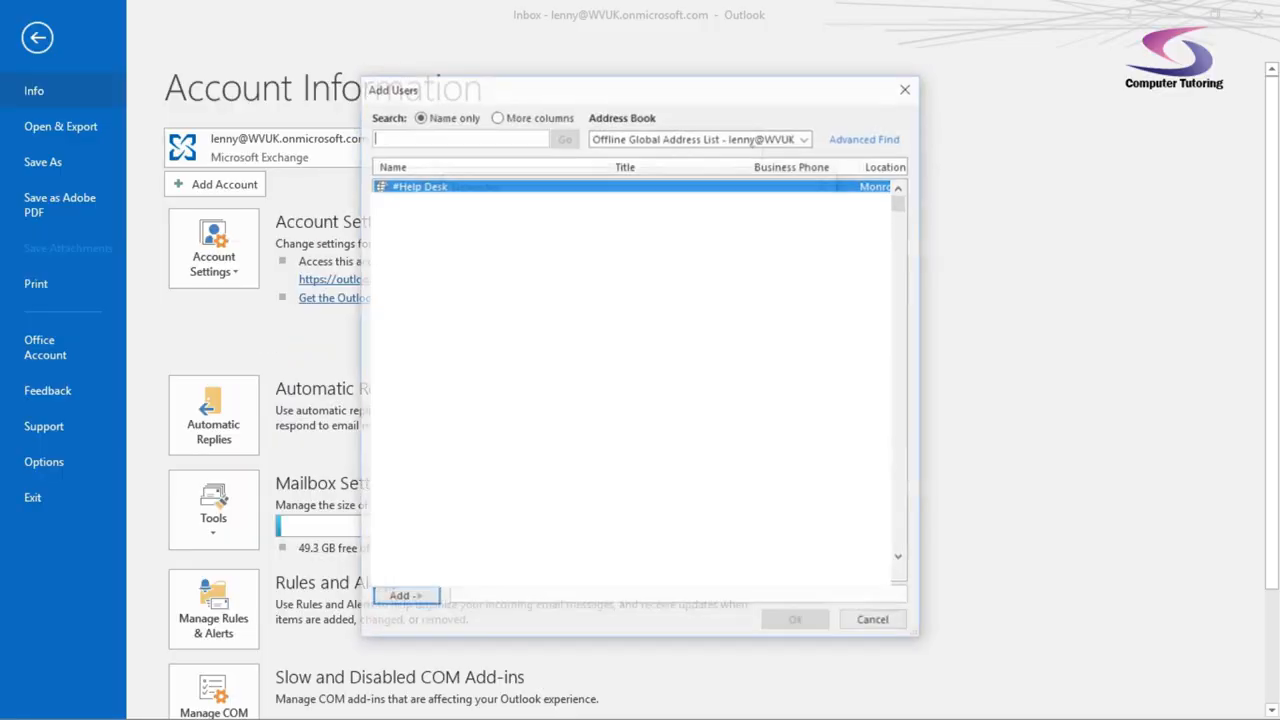
pyautogui.write('bea')
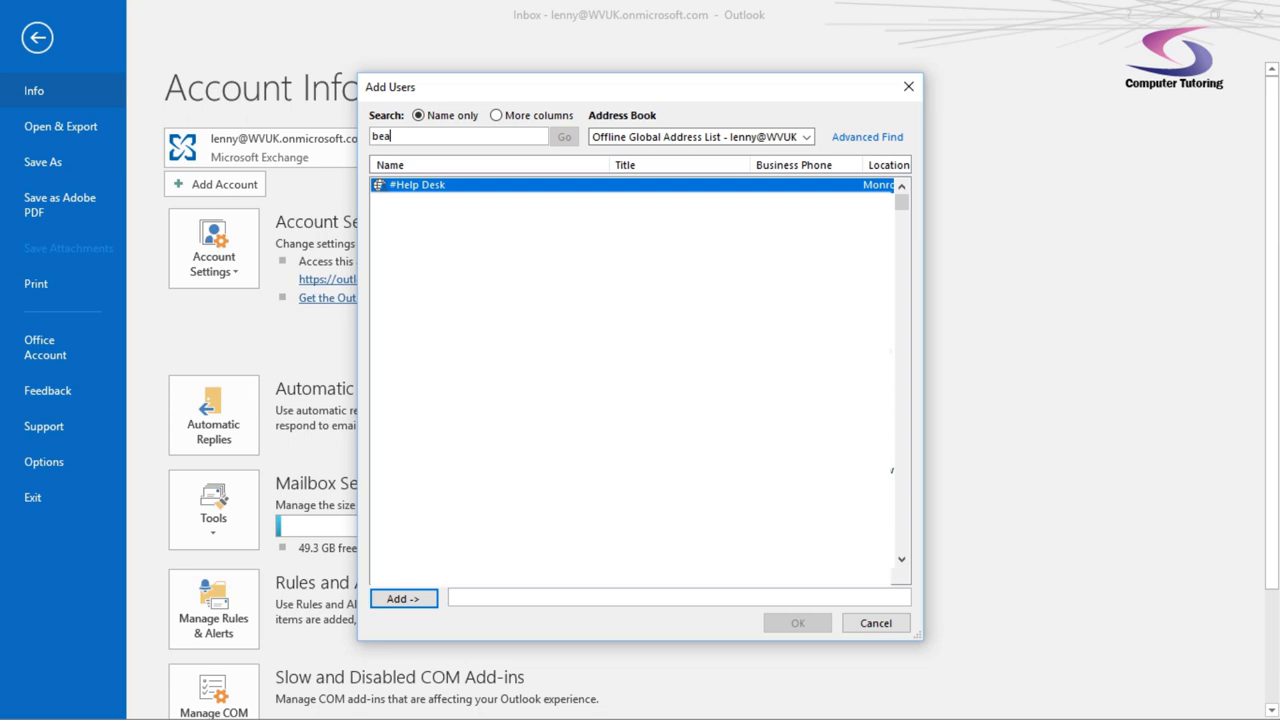
pyautogui.write('uty')
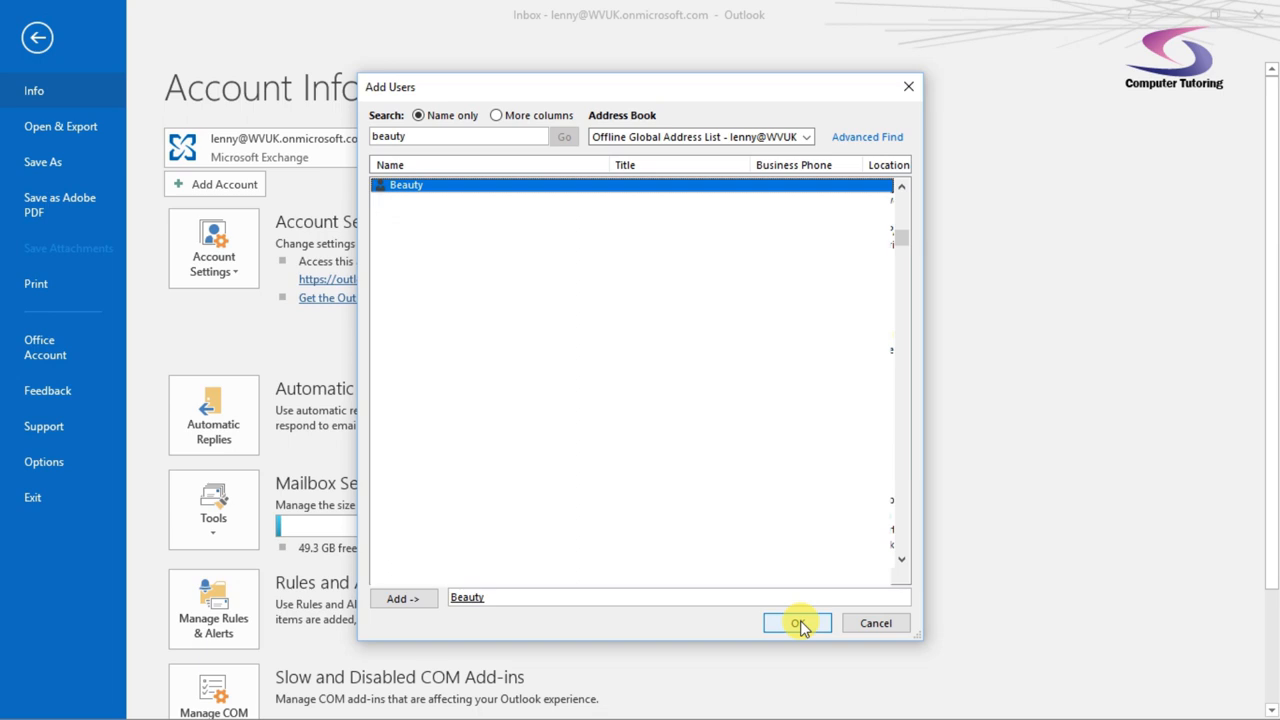
pyautogui.click(796, 622)
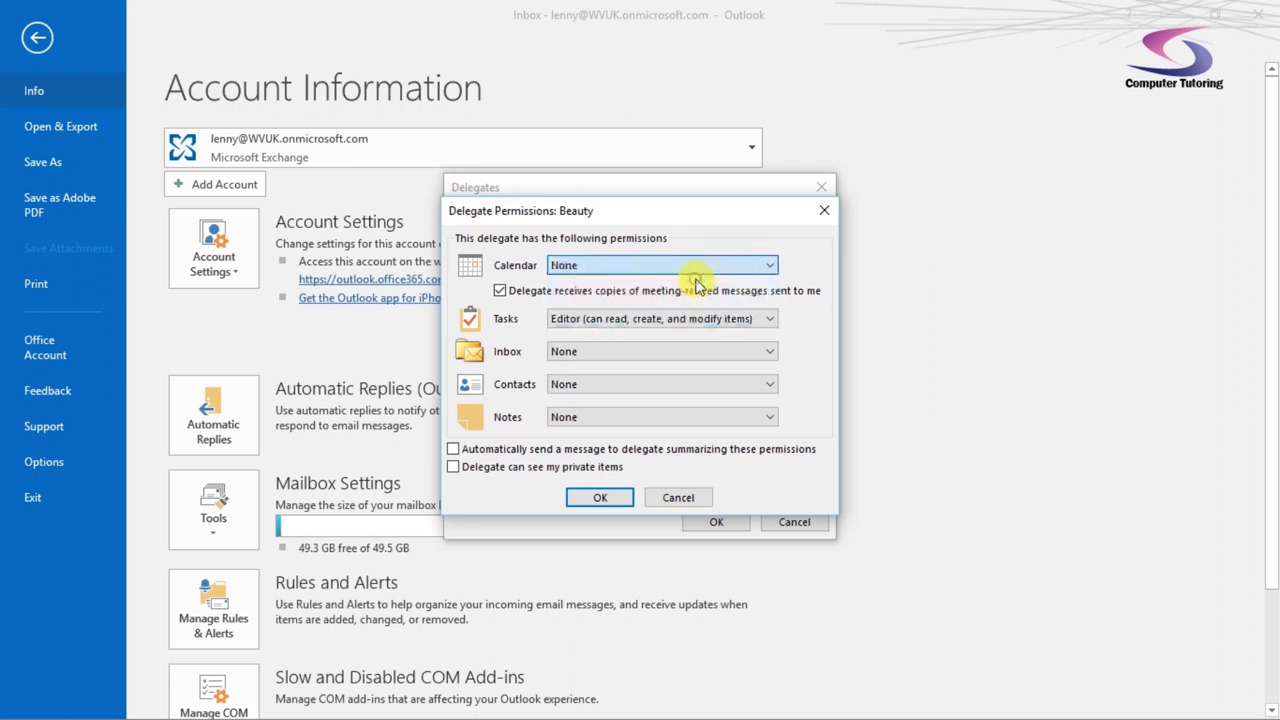
# - Set Tasks to None and Inbox to Editor with the automatic summary message, then save the delegate settings
pyautogui.click(500, 290)
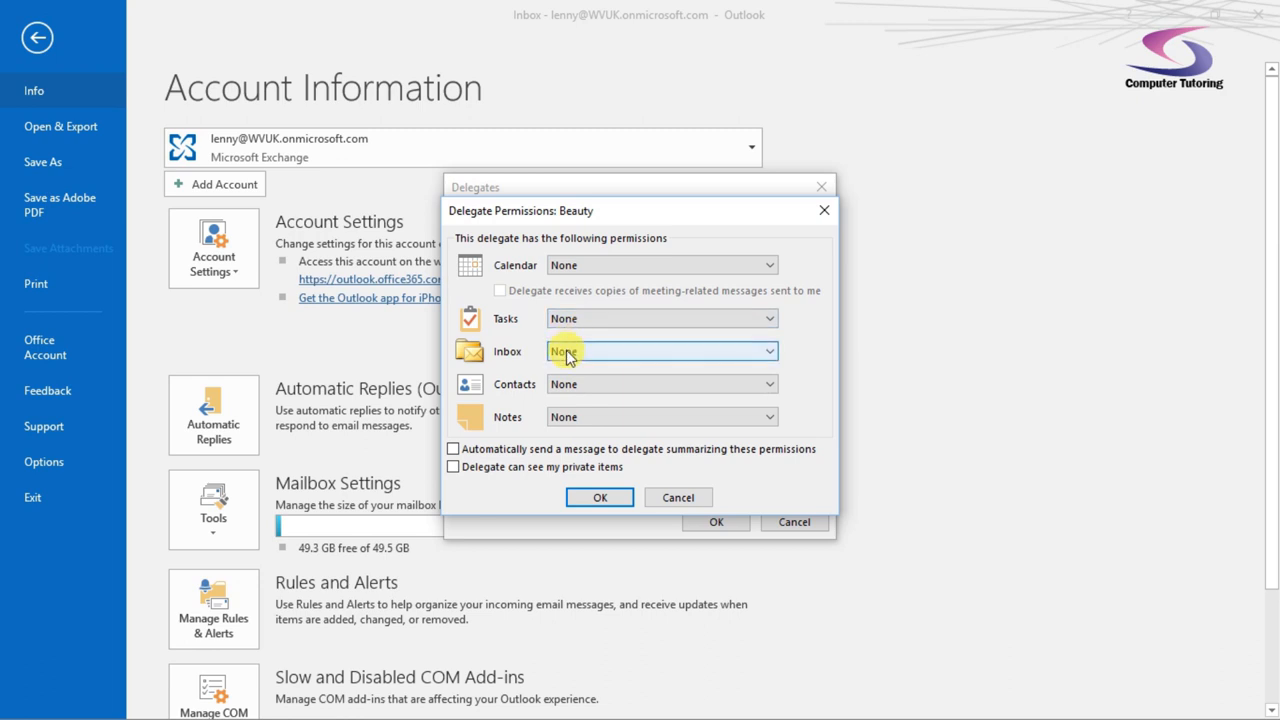
pyautogui.click(768, 352)
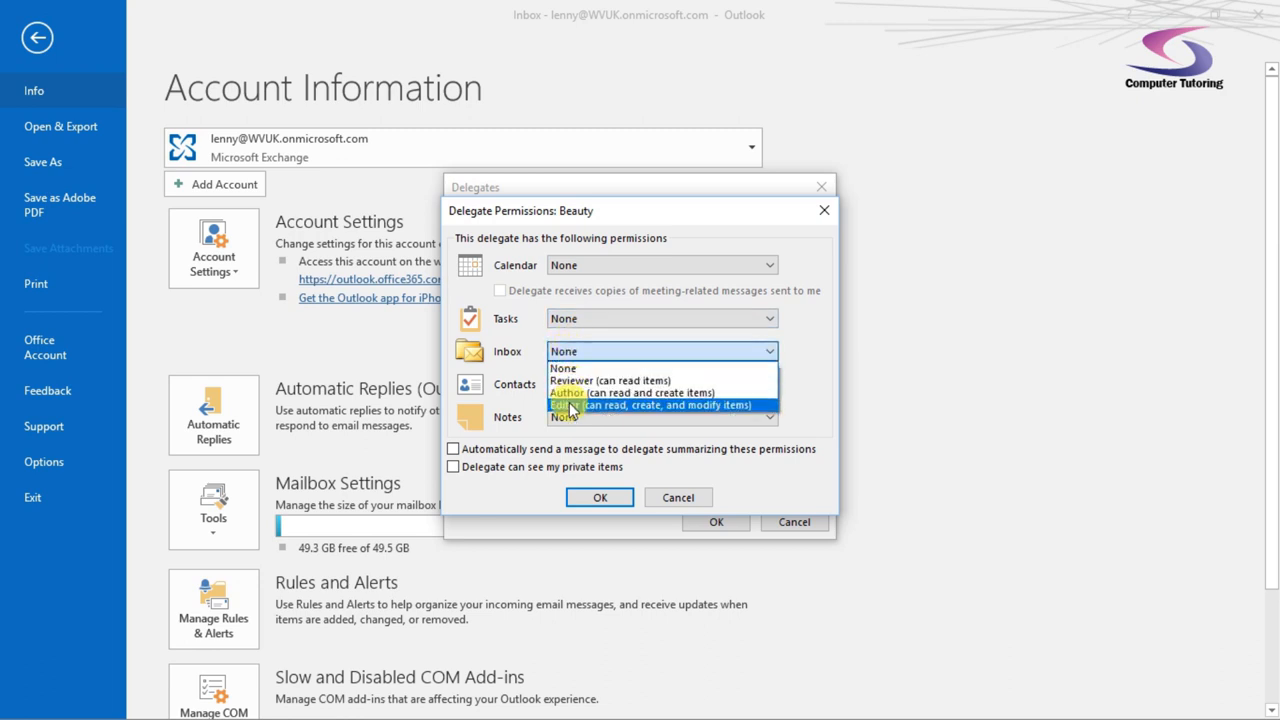
pyautogui.click(660, 404)
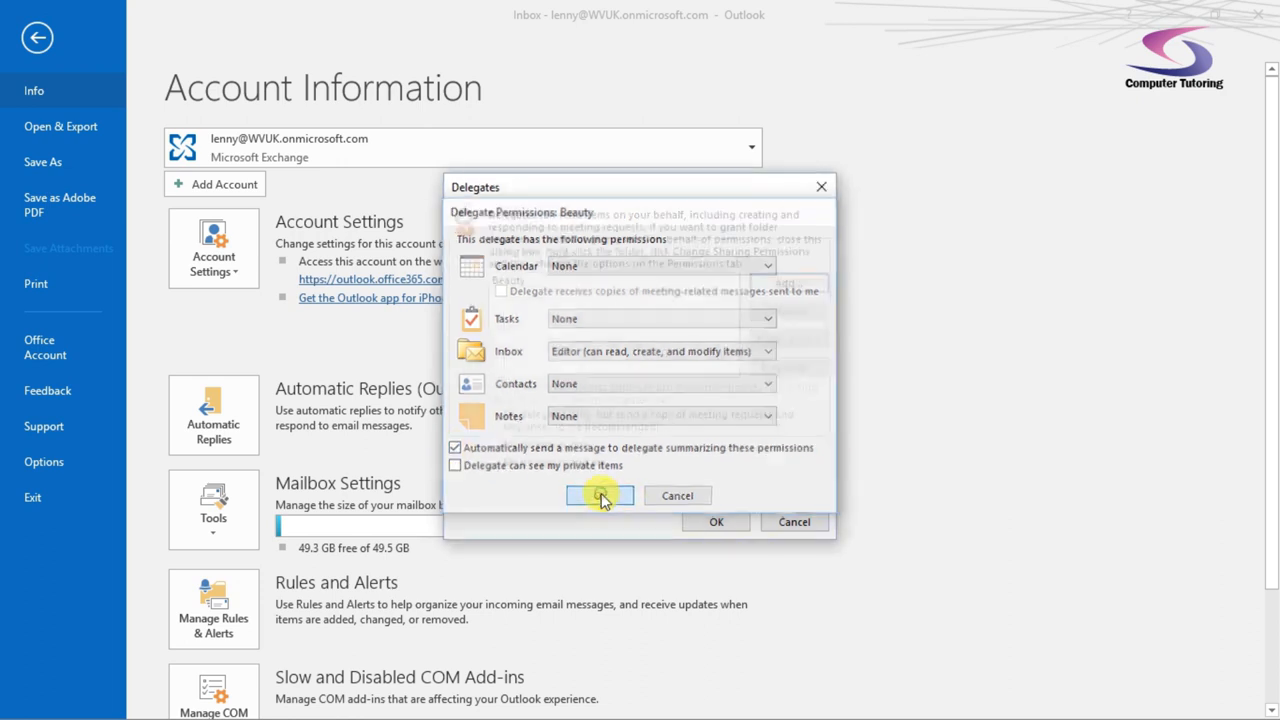
pyautogui.click(600, 496)
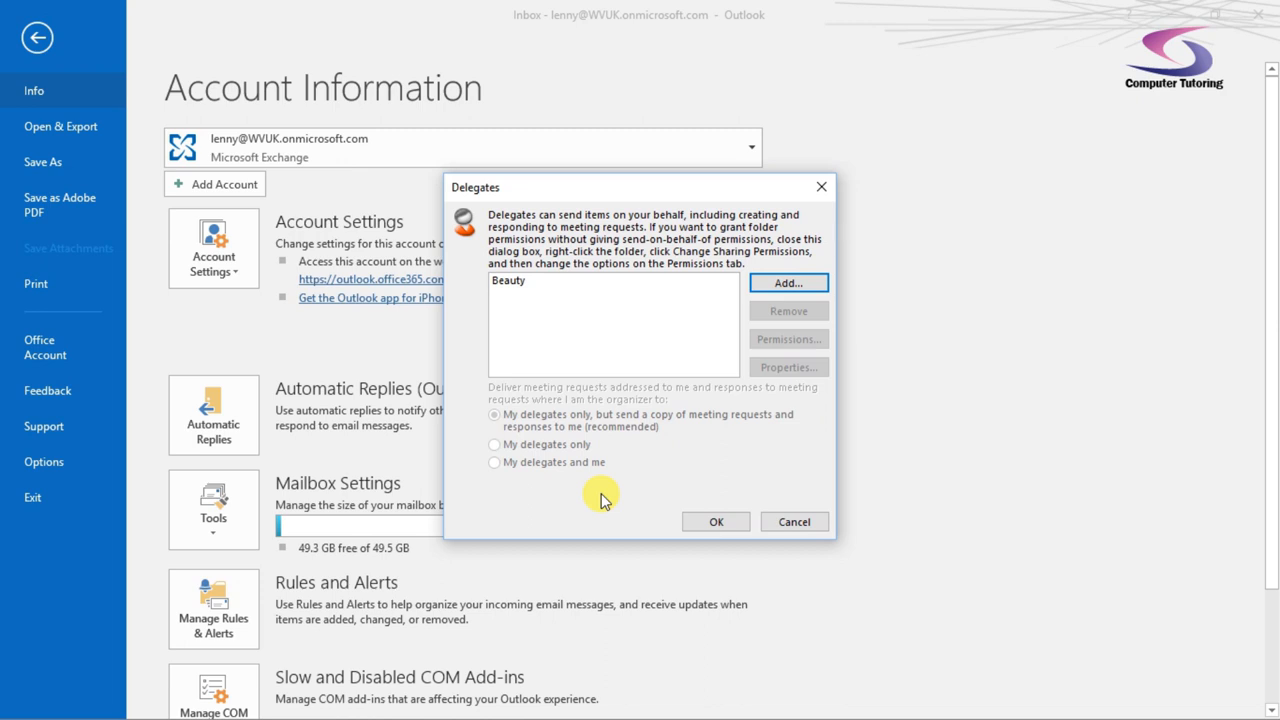
pyautogui.click(716, 520)
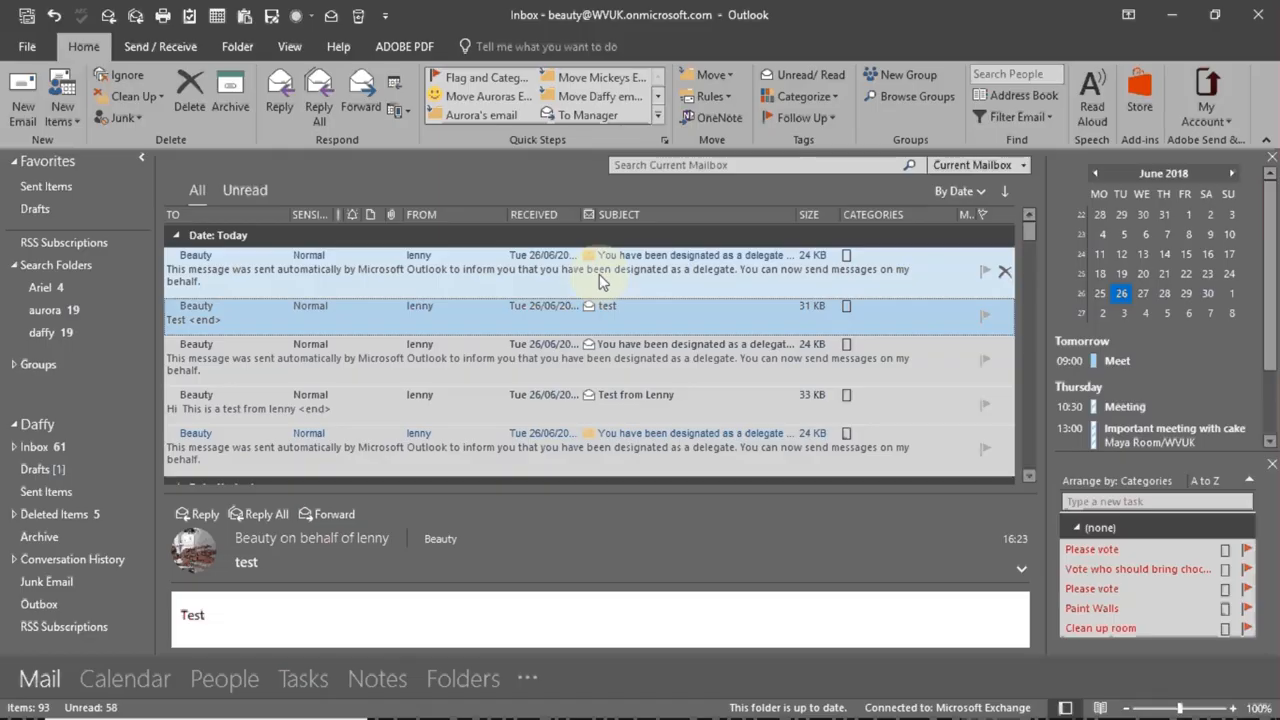
pyautogui.moveTo(80, 18)
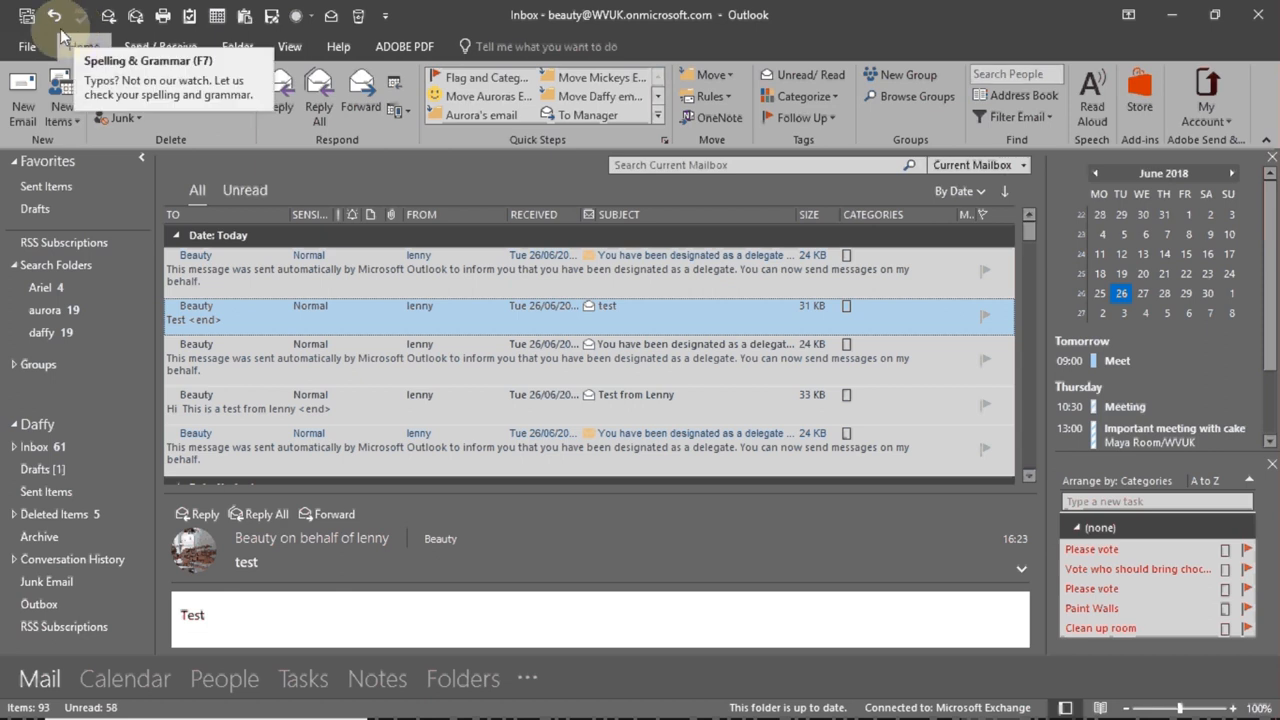
# - Open Lenny's Inbox through Other User's Folder, picking the matching 'lenny' in Check Names
pyautogui.click(28, 46)
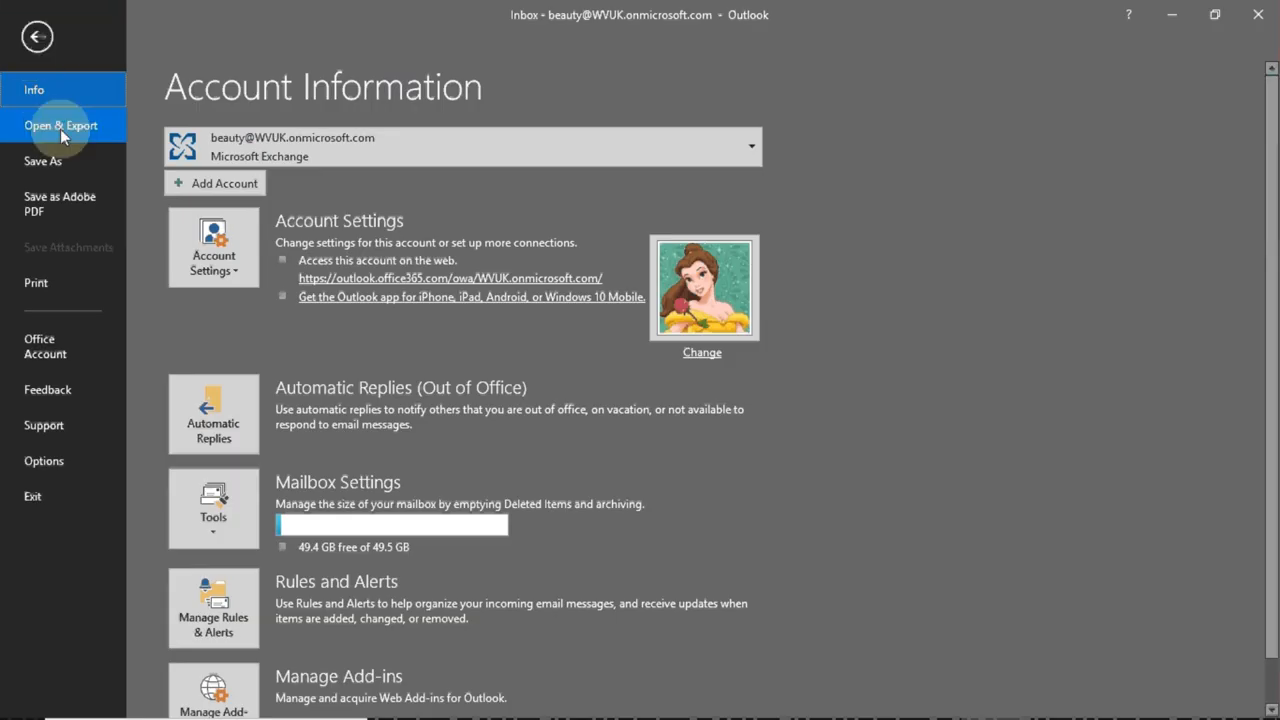
pyautogui.click(60, 124)
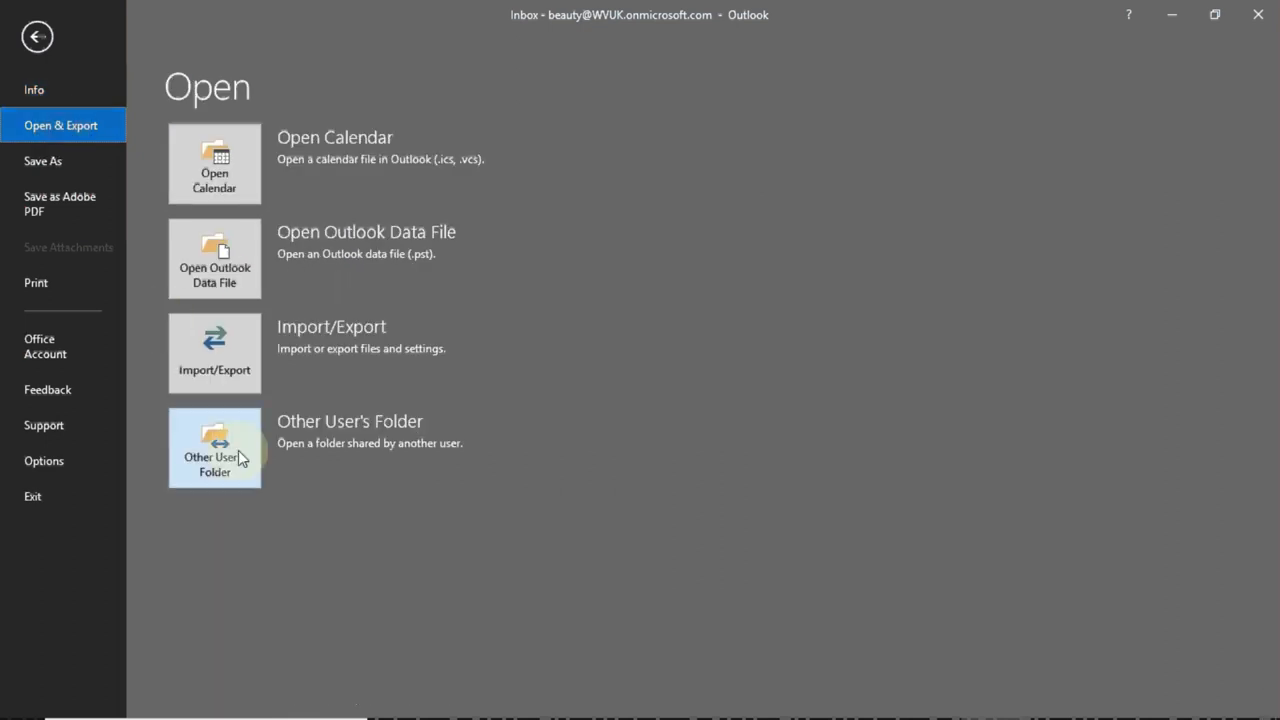
pyautogui.click(214, 448)
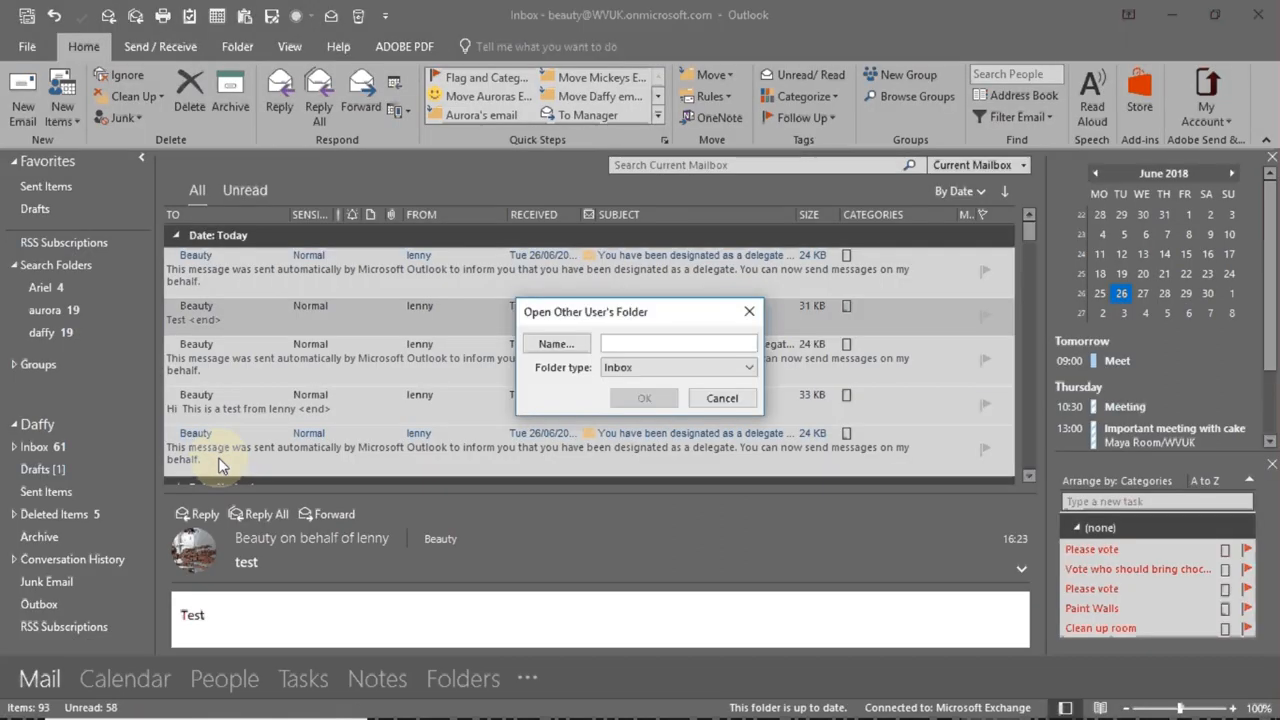
pyautogui.write('lenny')
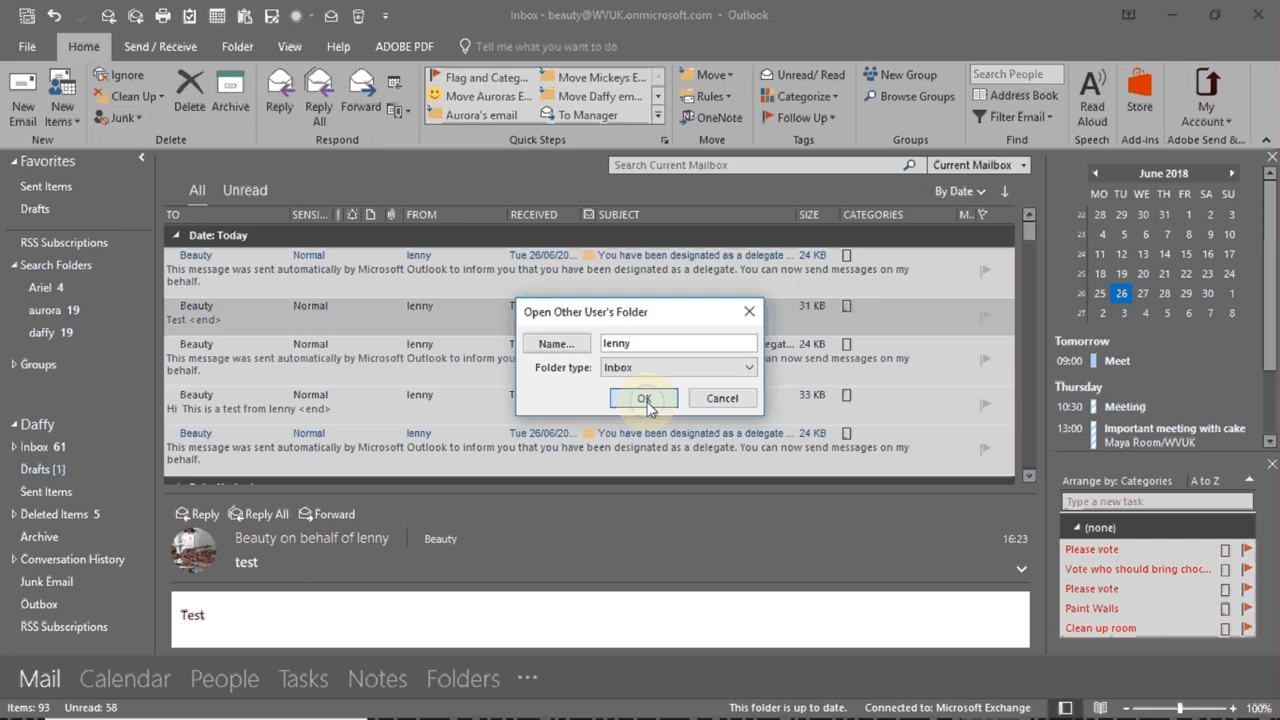
pyautogui.click(644, 398)
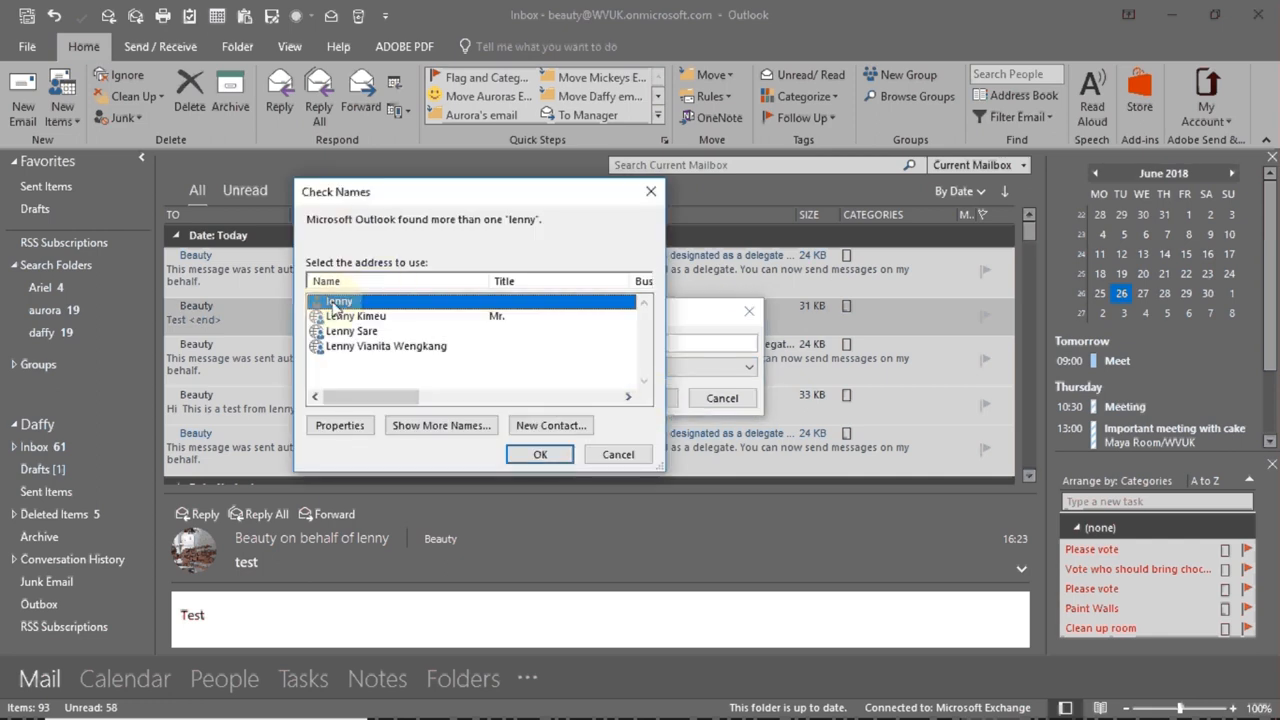
pyautogui.click(540, 454)
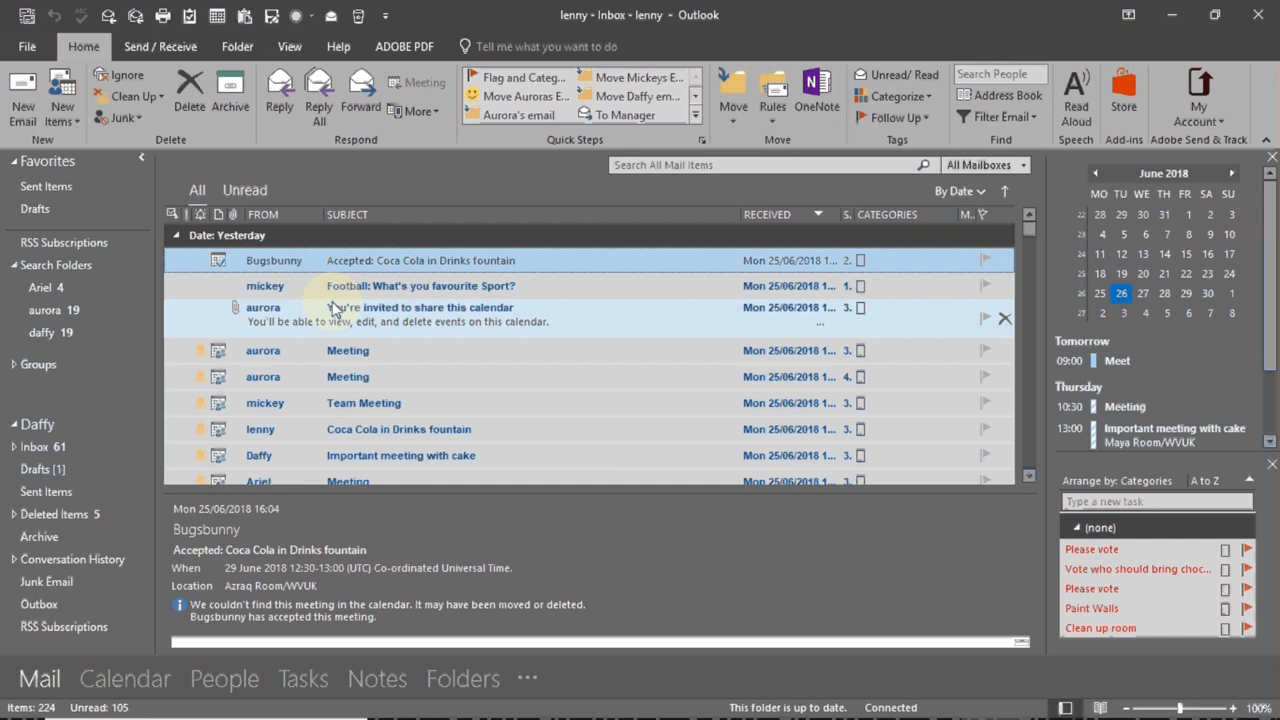
pyautogui.click(40, 288)
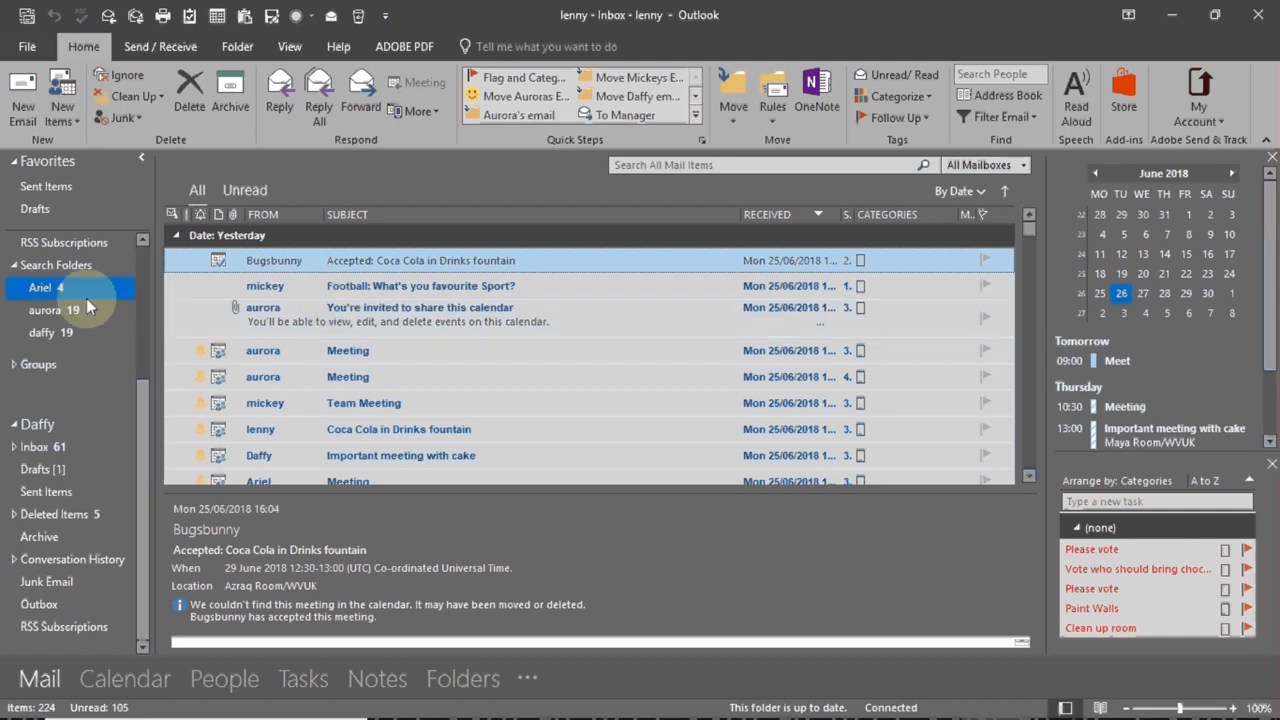
# - Switch to the Daffy Inbox and show the account information page
pyautogui.click(42, 446)
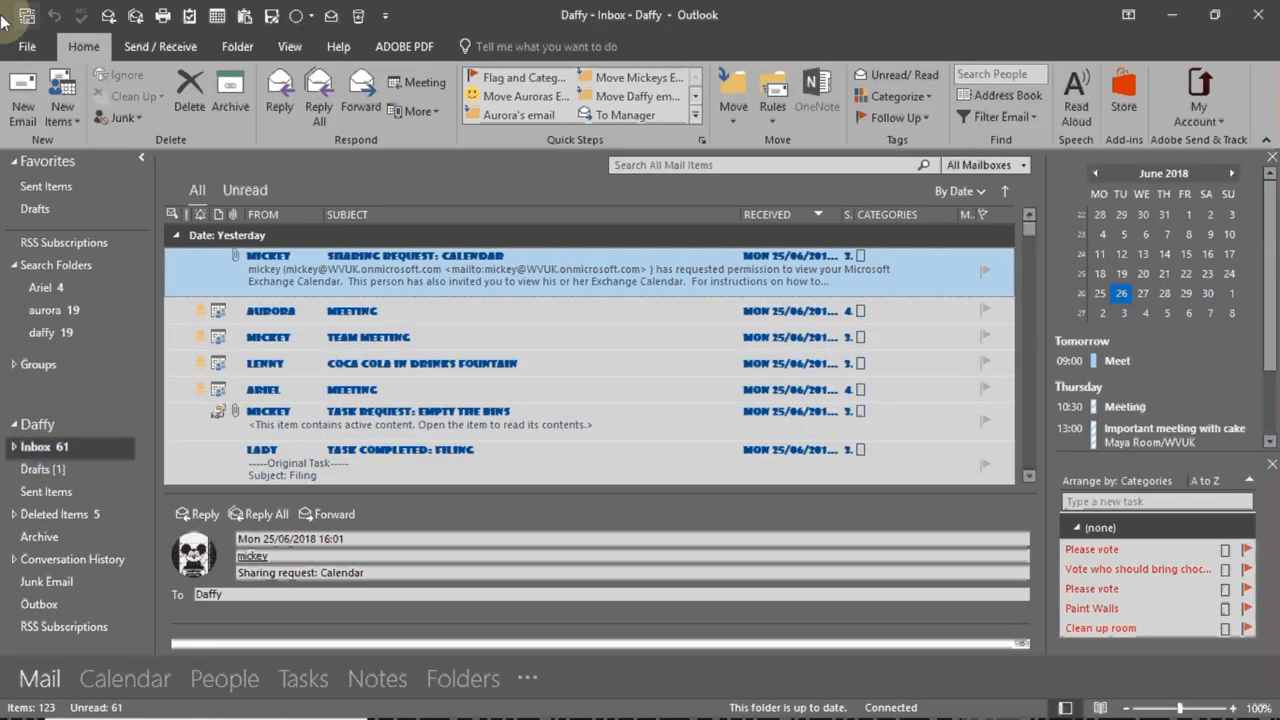
pyautogui.click(28, 46)
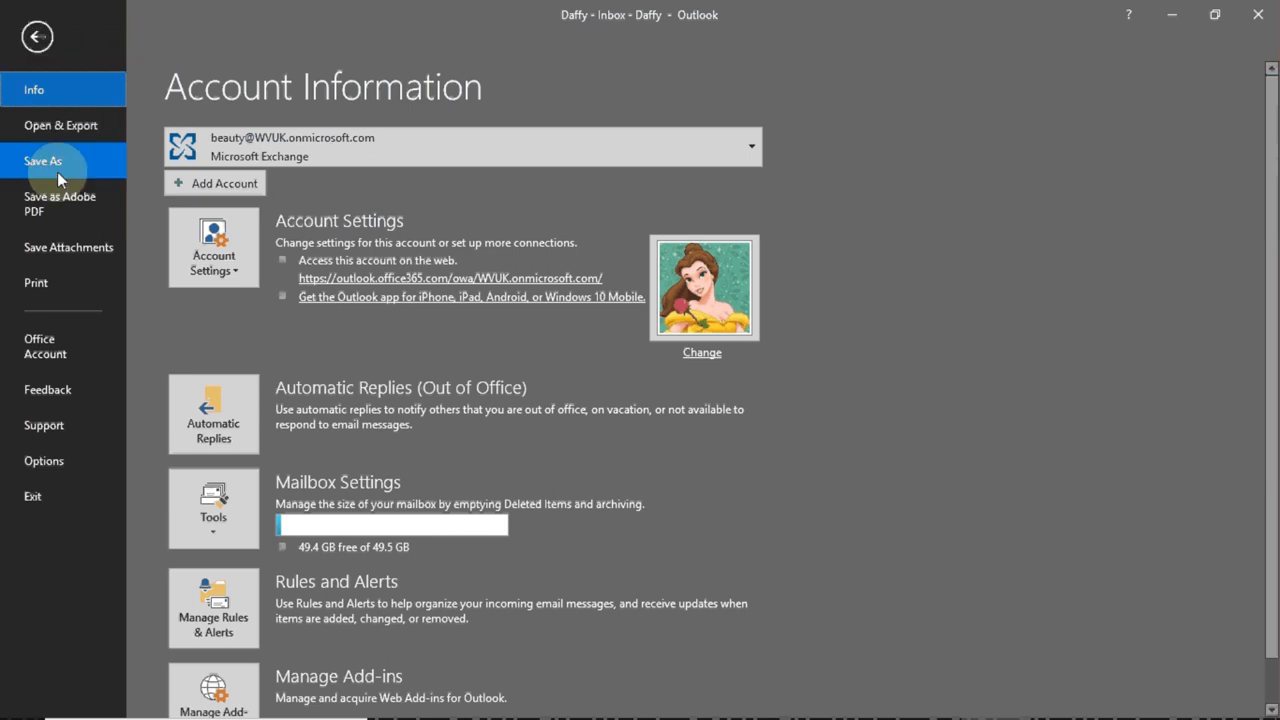
pyautogui.click(212, 248)
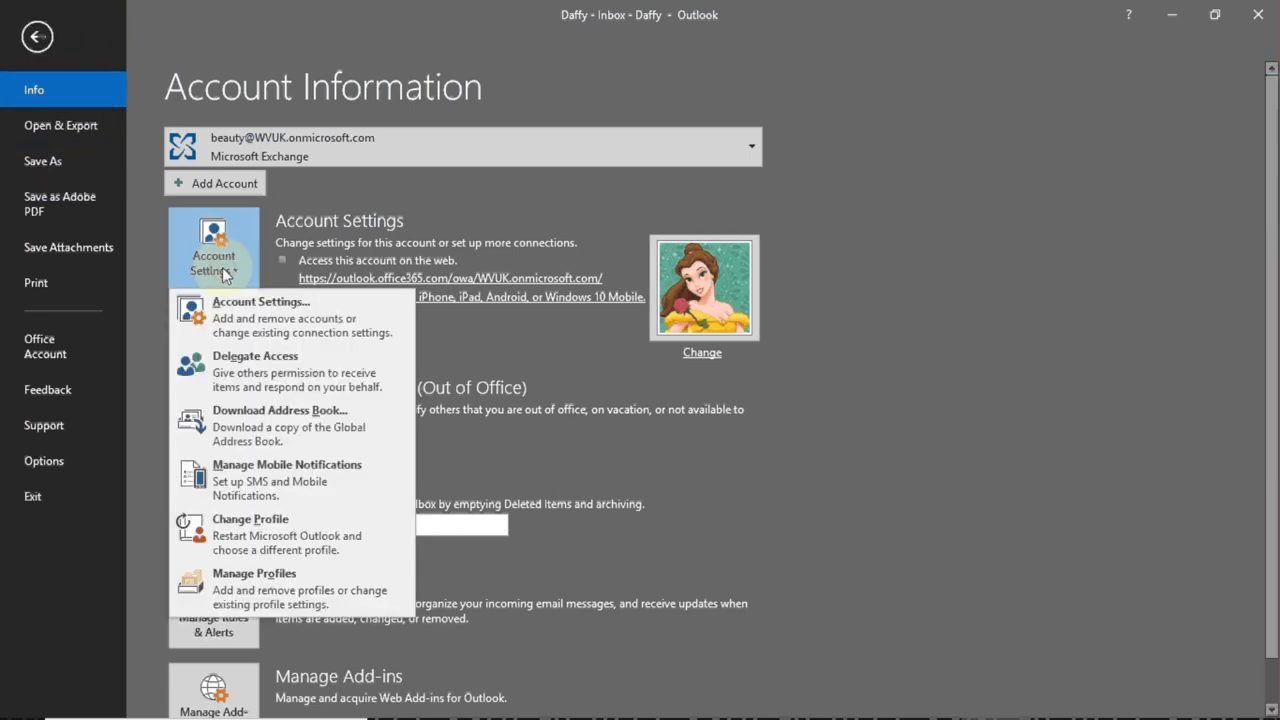
pyautogui.click(36, 36)
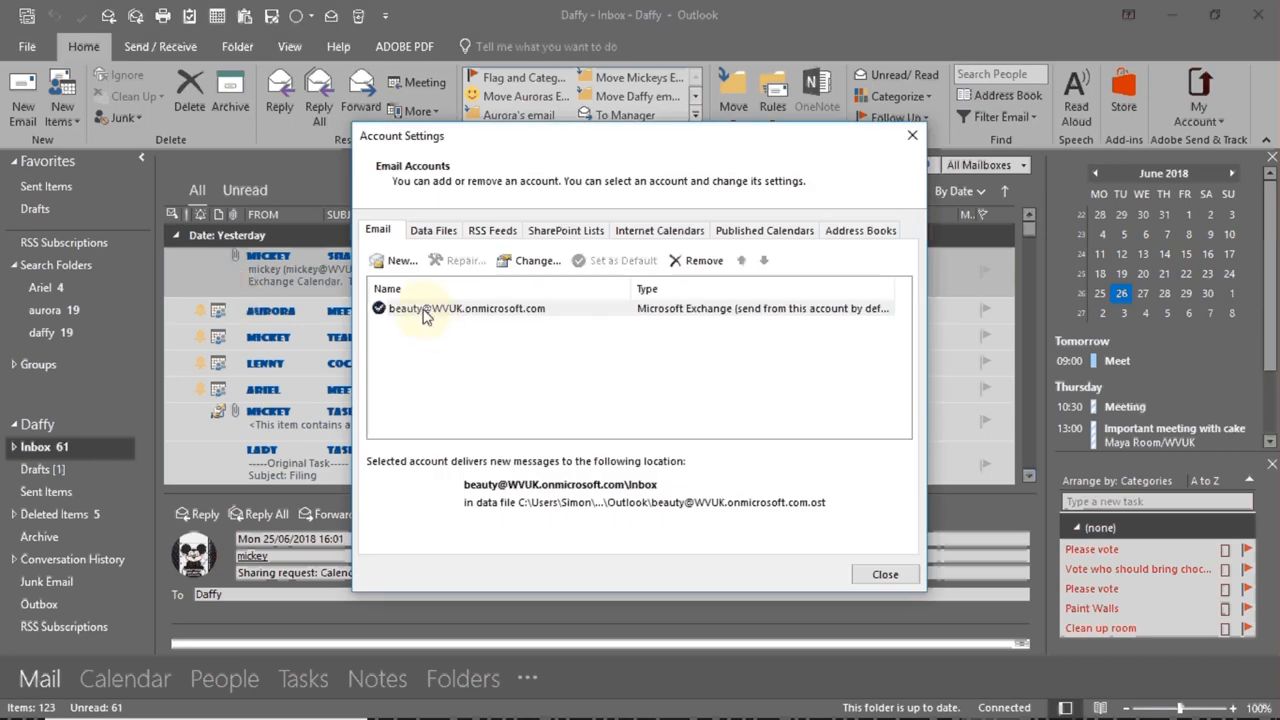
pyautogui.click(538, 260)
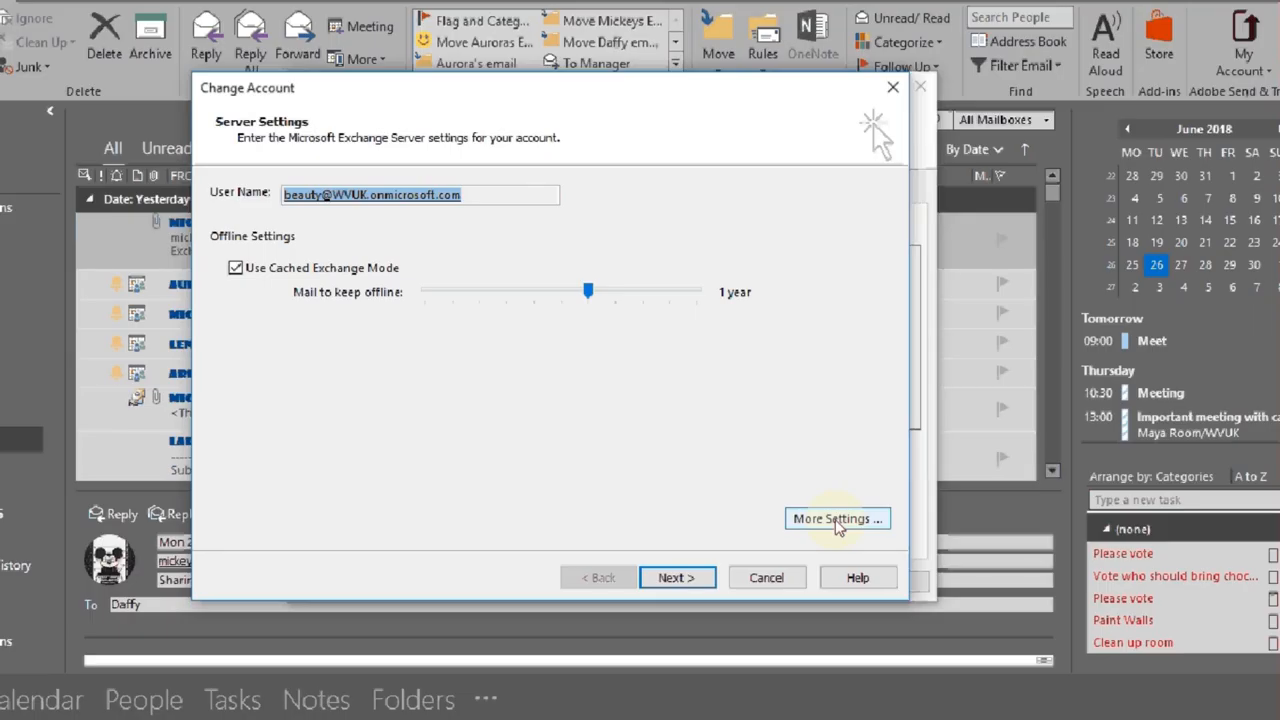
pyautogui.click(836, 518)
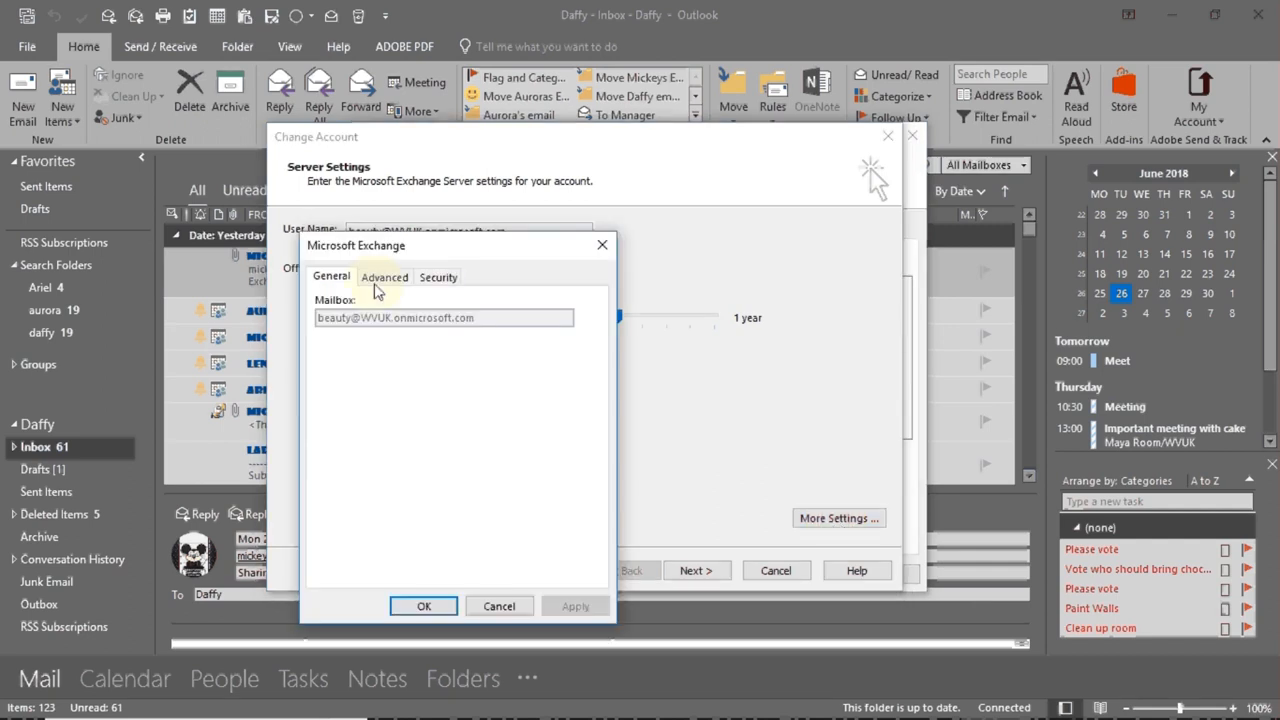
pyautogui.moveTo(384, 288)
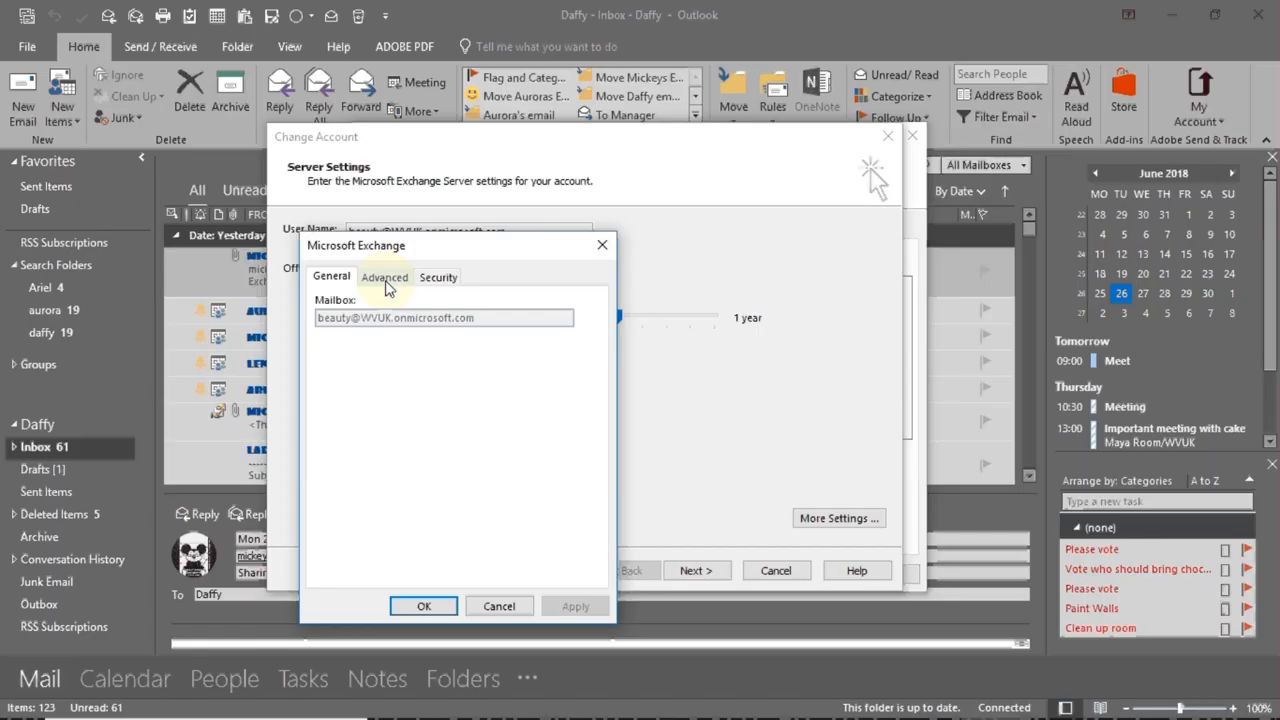
pyautogui.click(384, 276)
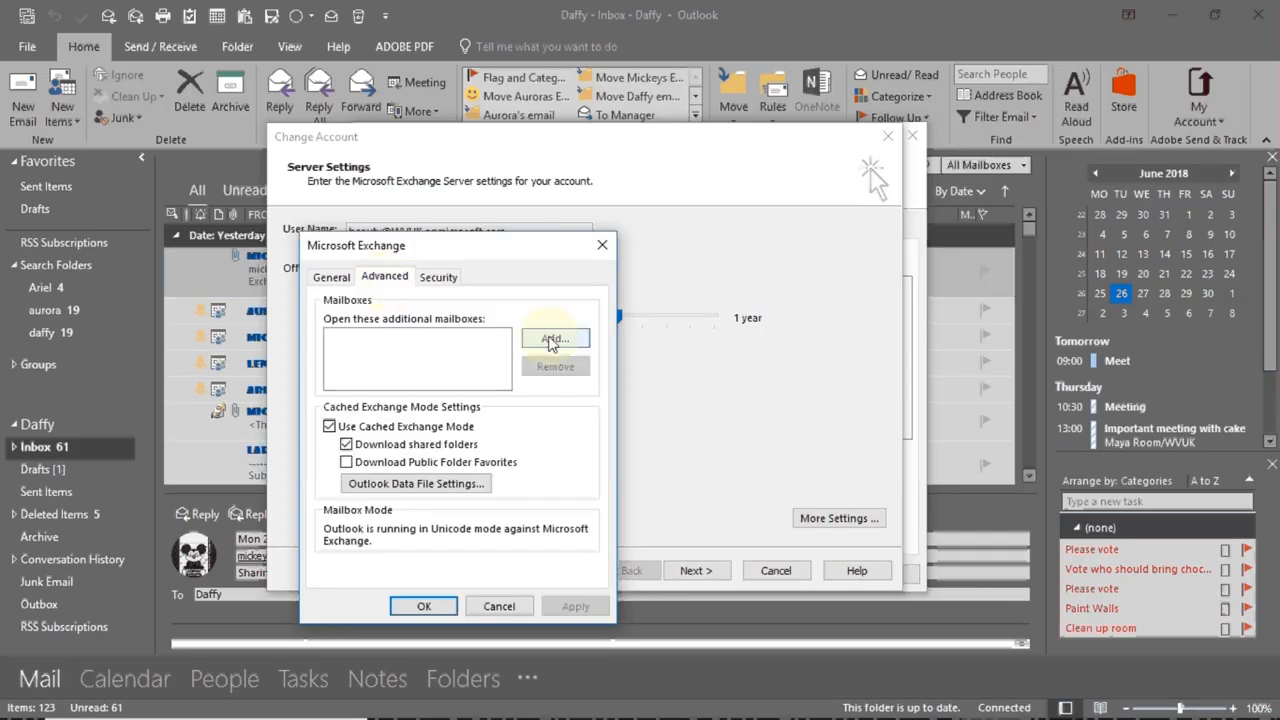
pyautogui.click(556, 338)
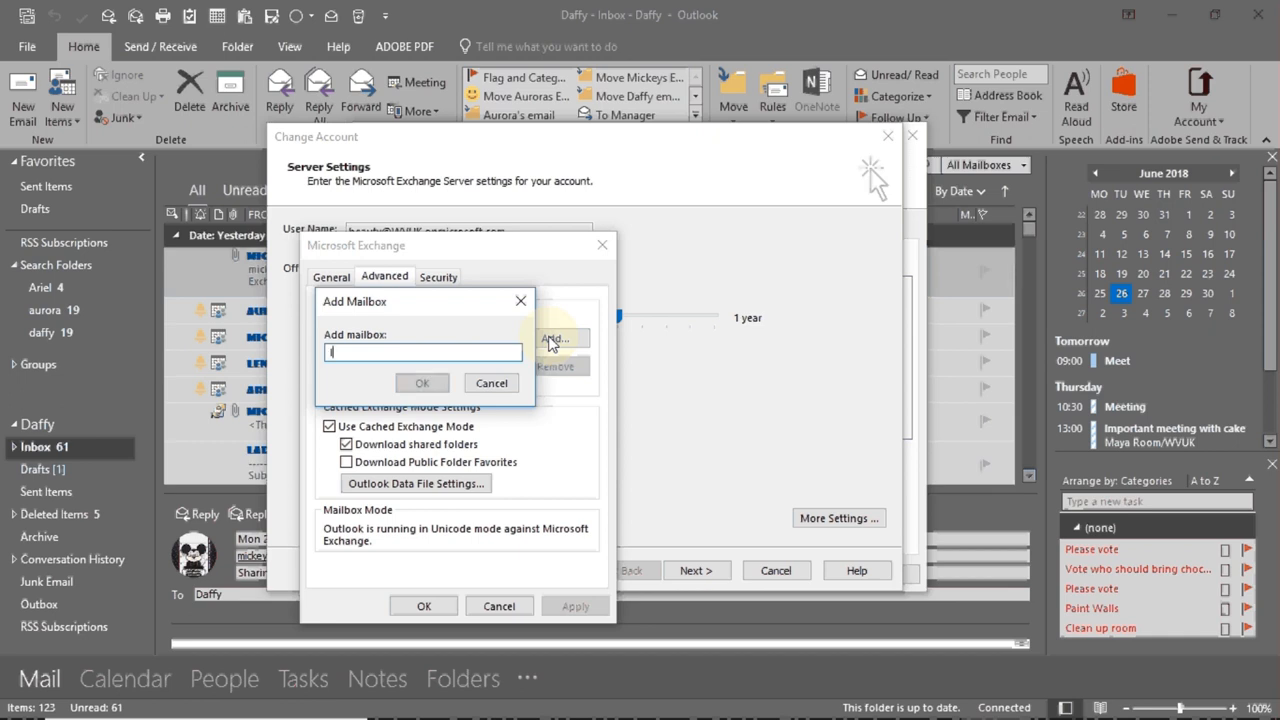
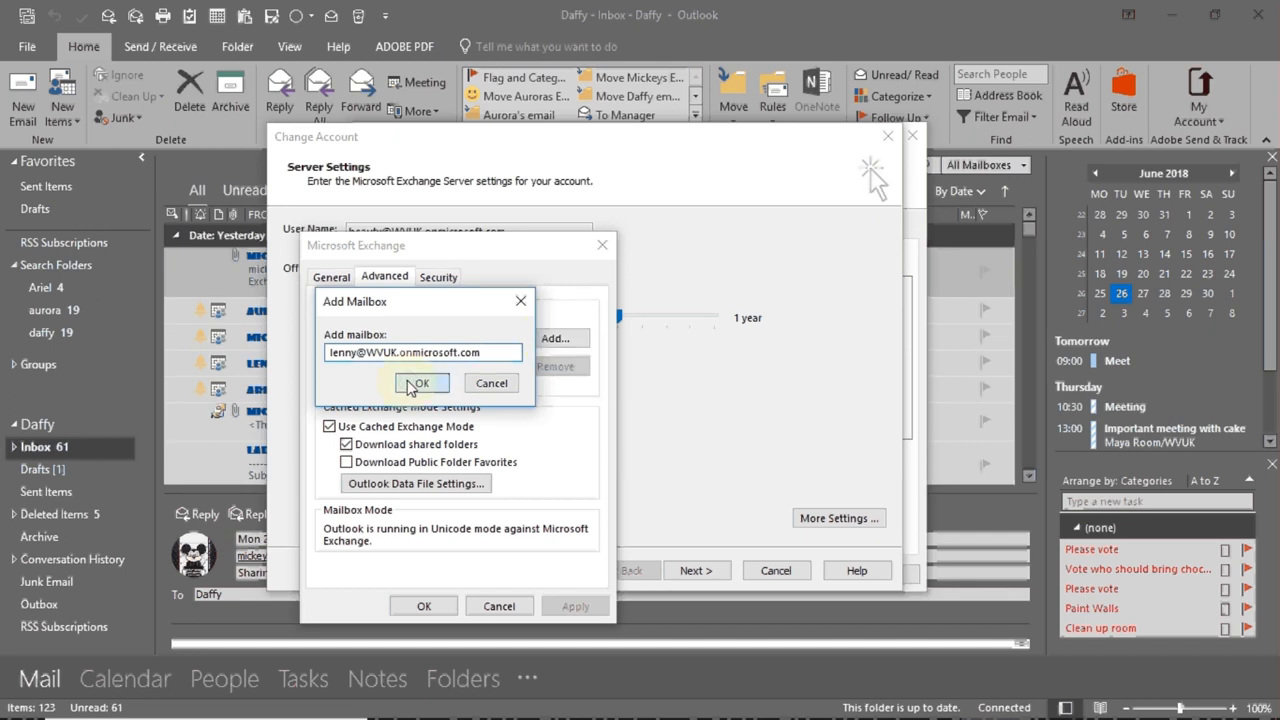
pyautogui.click(420, 384)
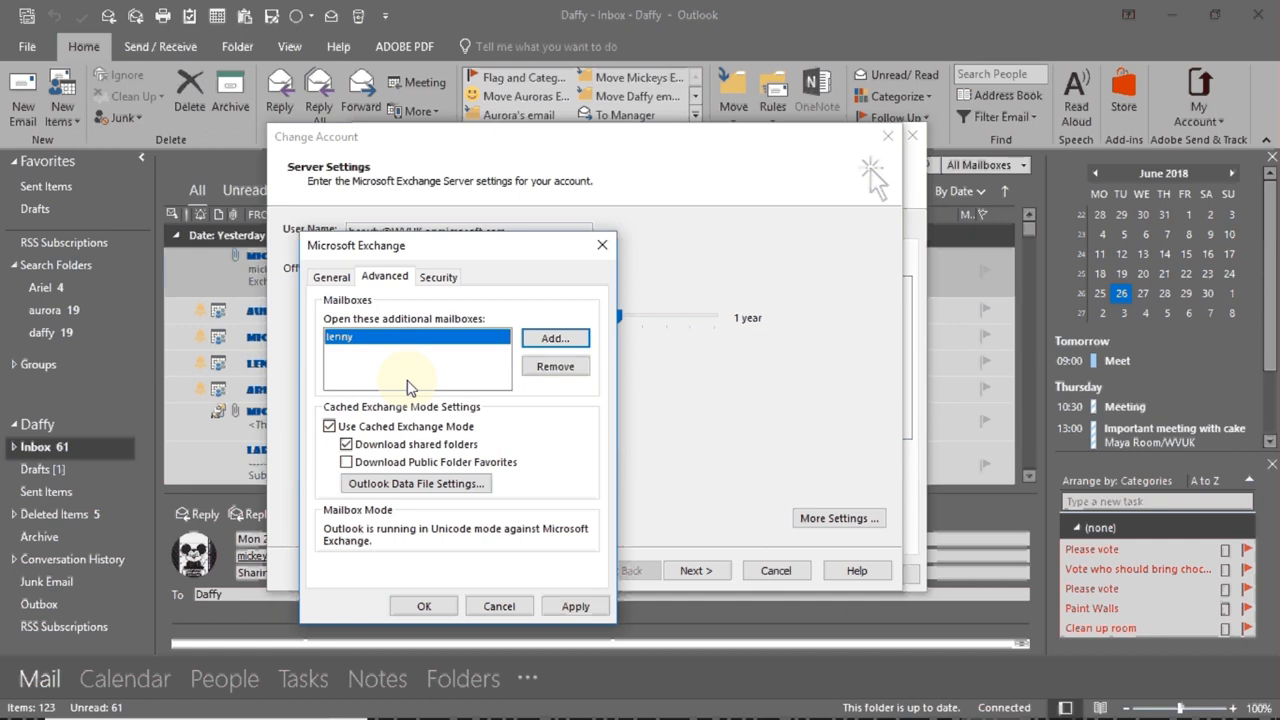
pyautogui.moveTo(422, 544)
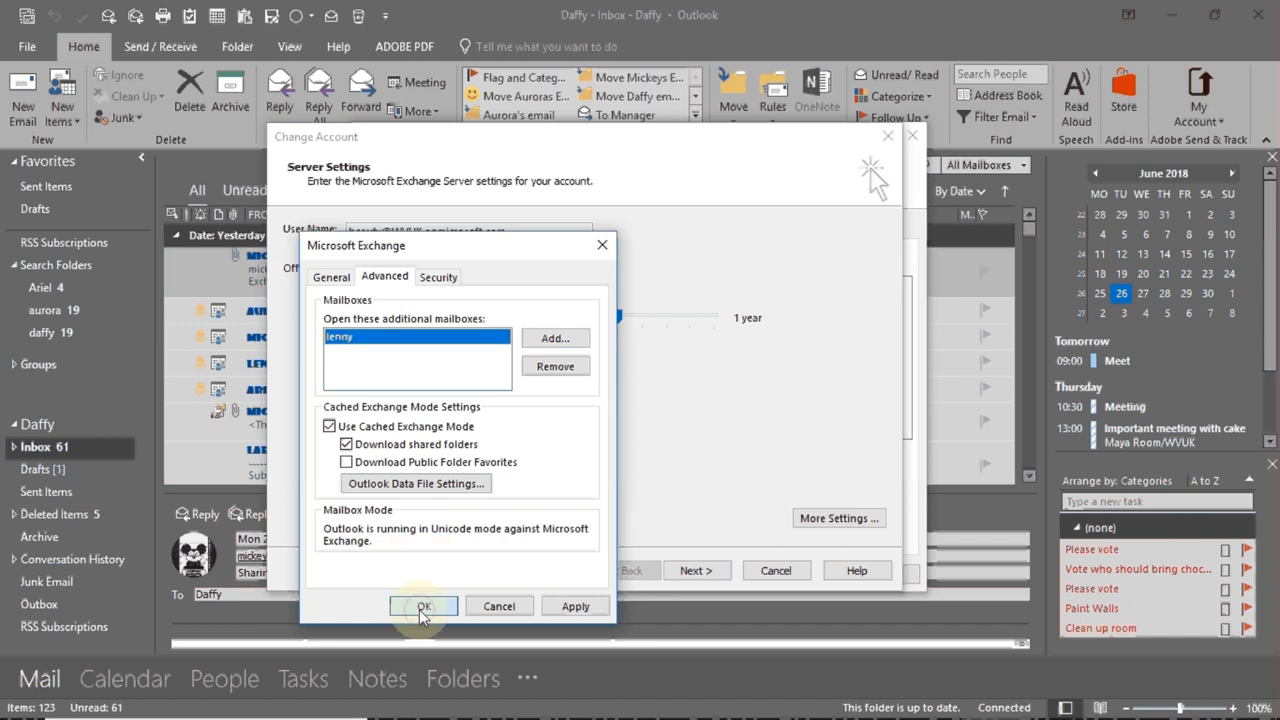
# - Save the Exchange settings and complete the account change with Next and Finish
pyautogui.click(424, 608)
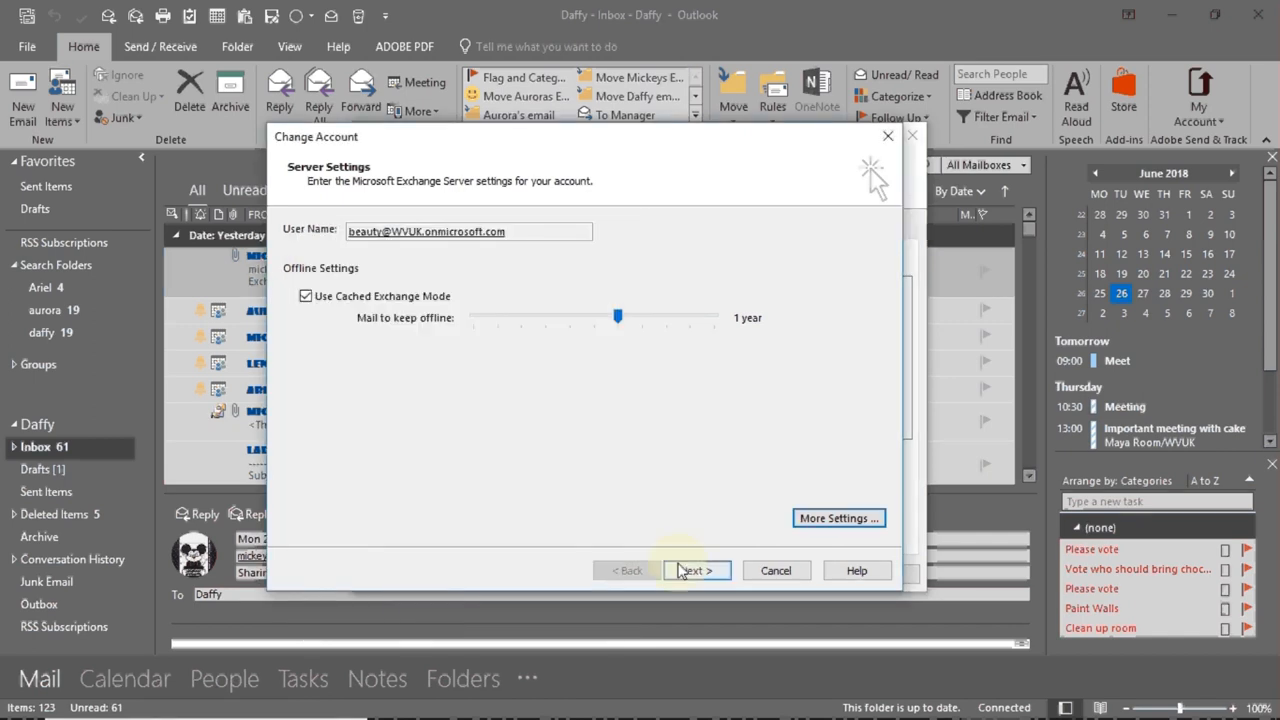
pyautogui.click(696, 570)
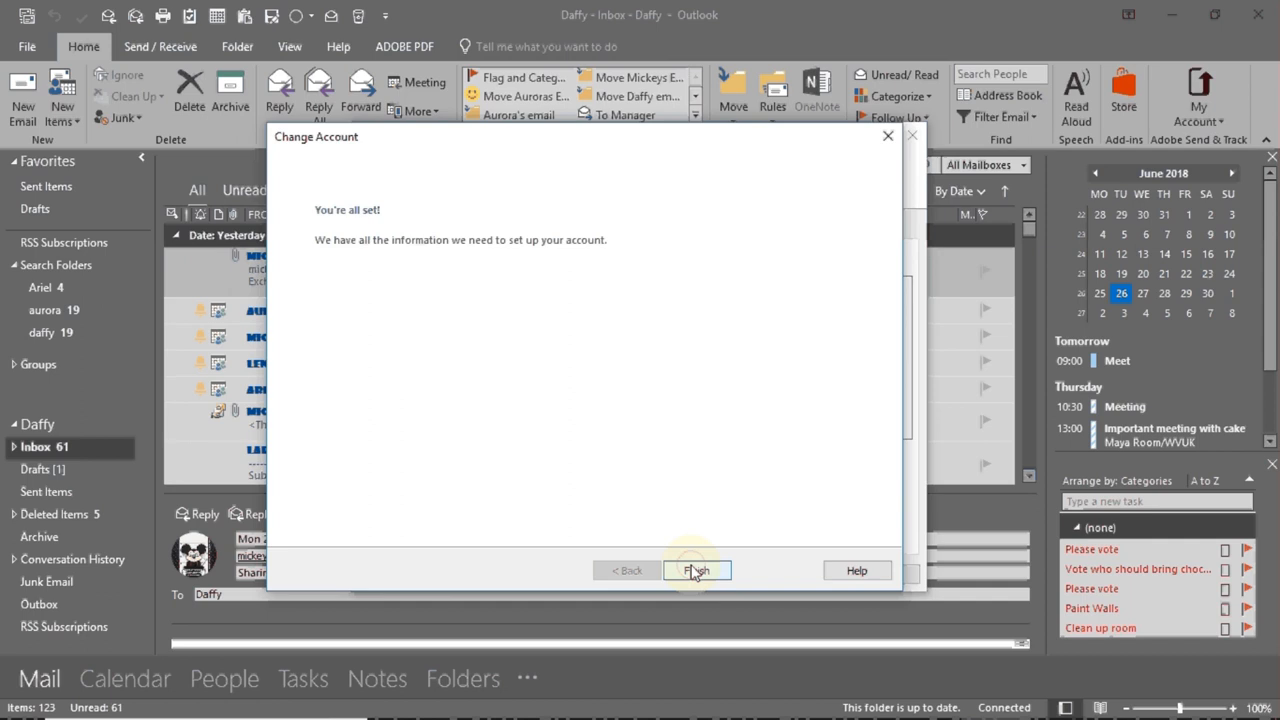
pyautogui.click(696, 570)
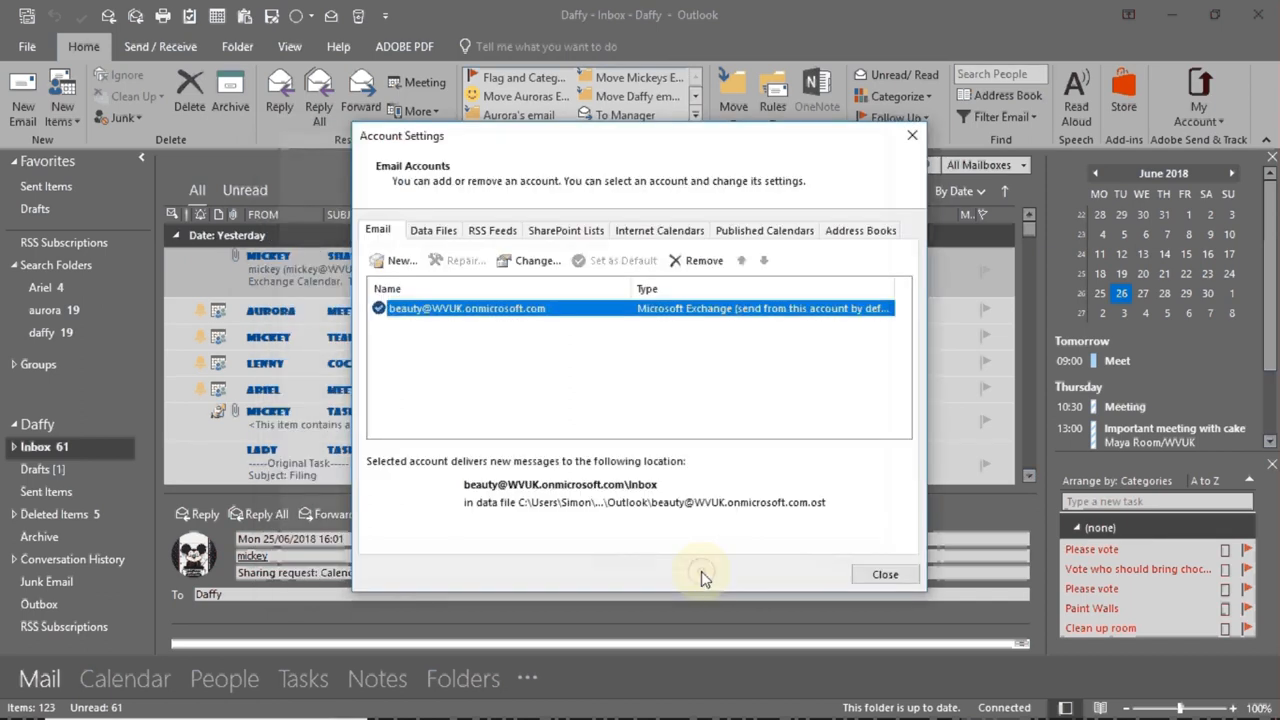
pyautogui.moveTo(838, 584)
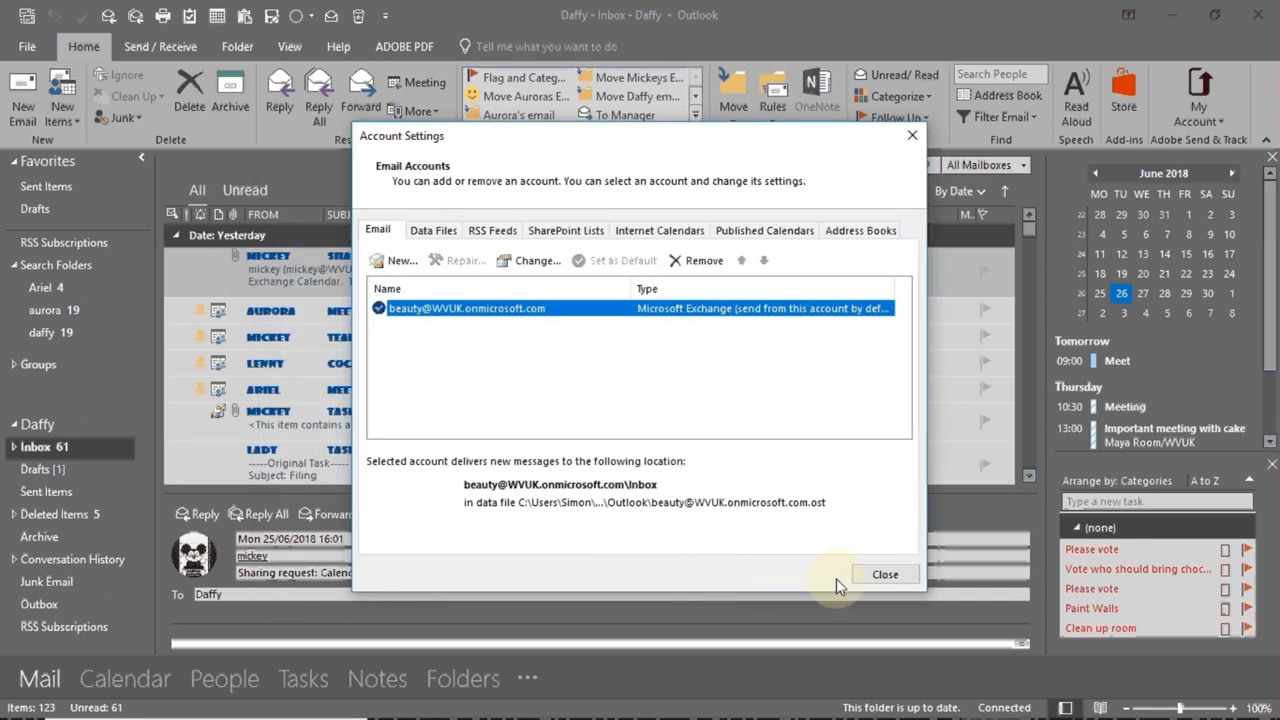
# - Close Account Settings and select Lenny's new mailbox in the folder pane, which cannot be displayed yet
pyautogui.click(884, 572)
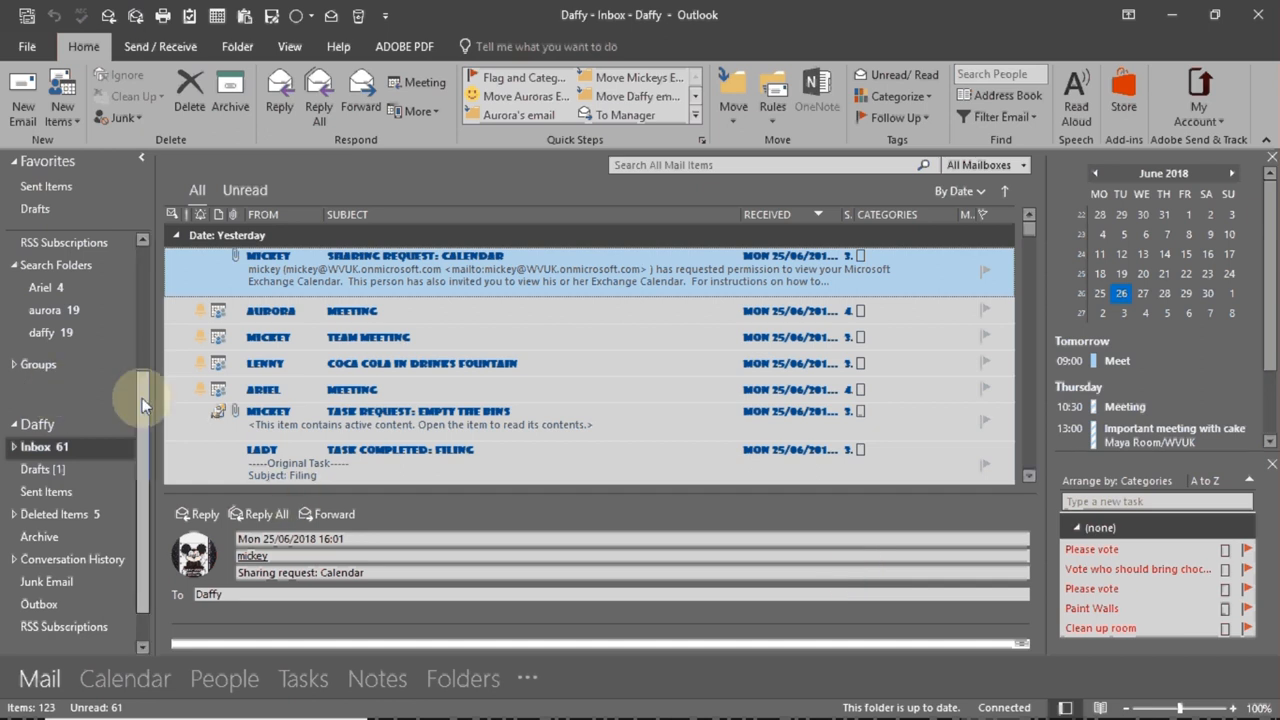
pyautogui.scroll(-3)
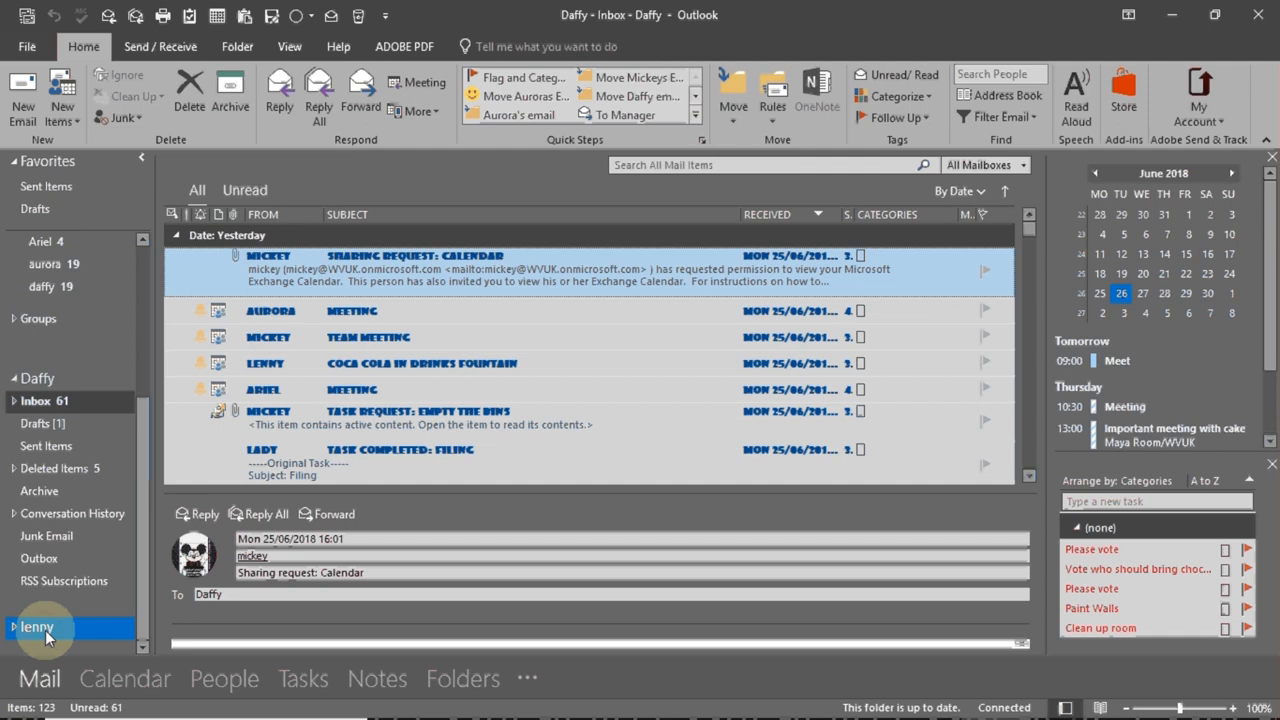
pyautogui.click(36, 628)
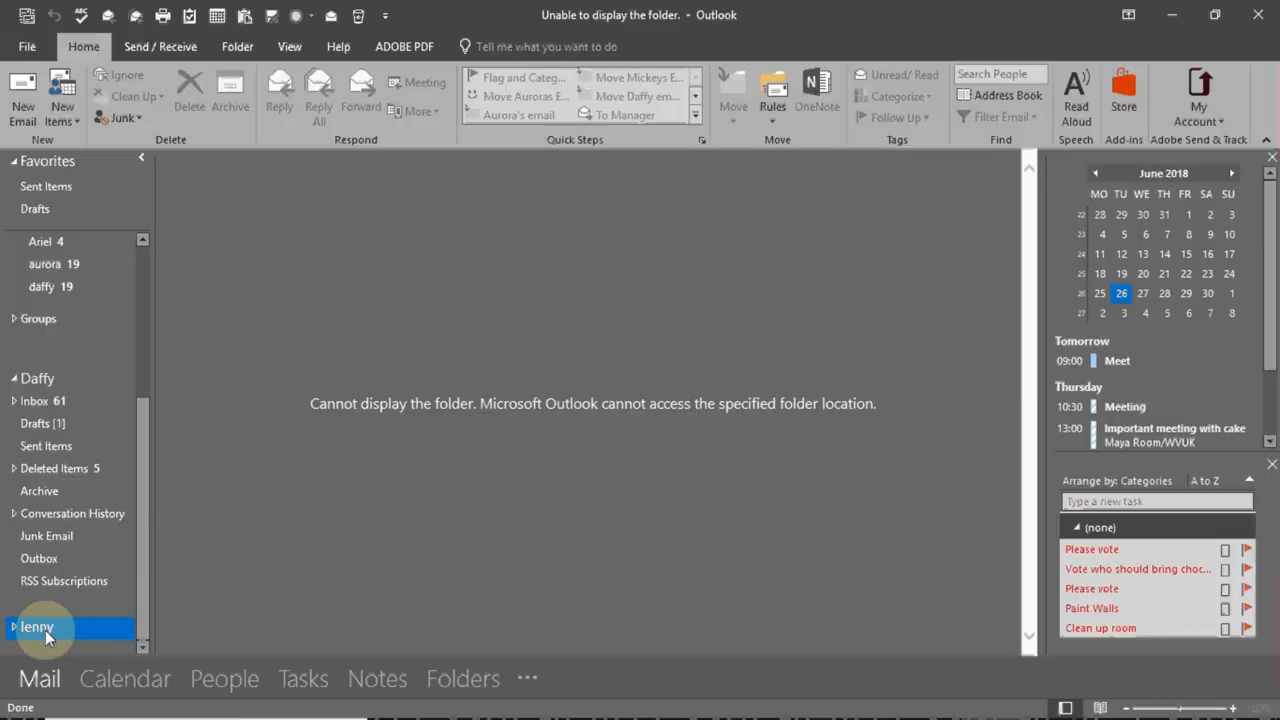
pyautogui.click(36, 400)
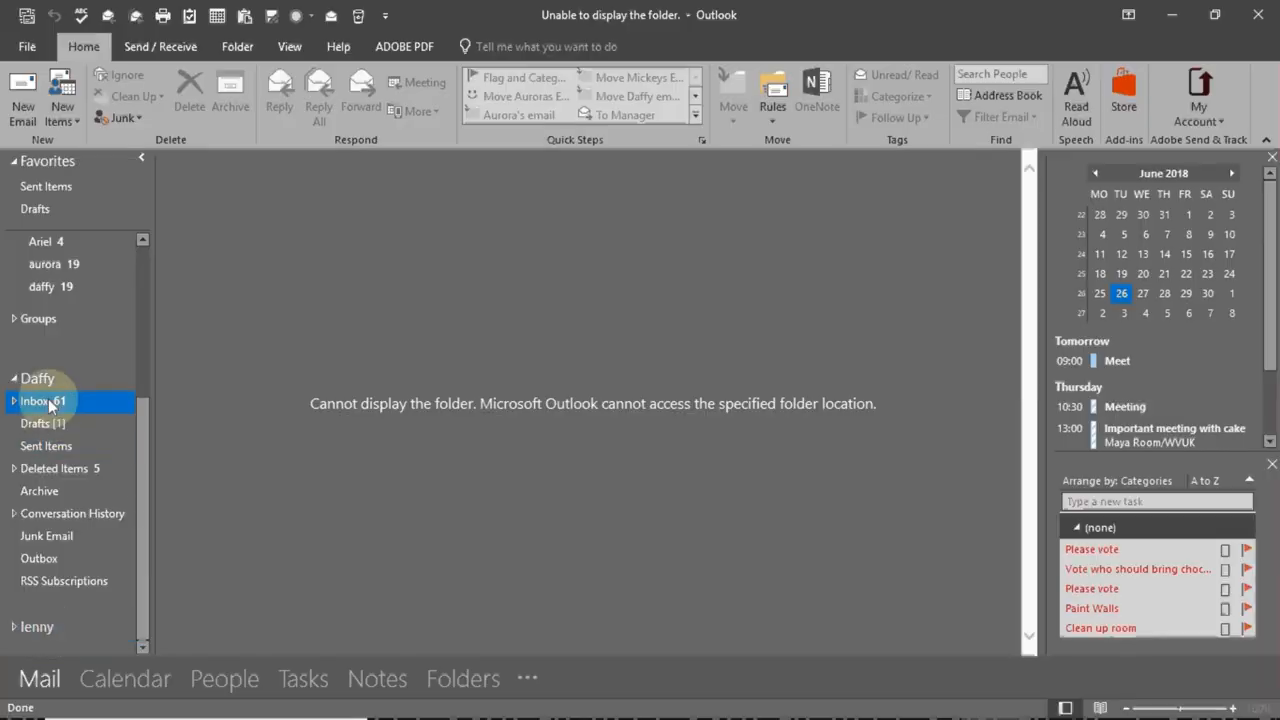
# - Collapse own folders, expand Lenny's mailbox and Inbox, and view his Aurora subfolder's messages
pyautogui.click(36, 400)
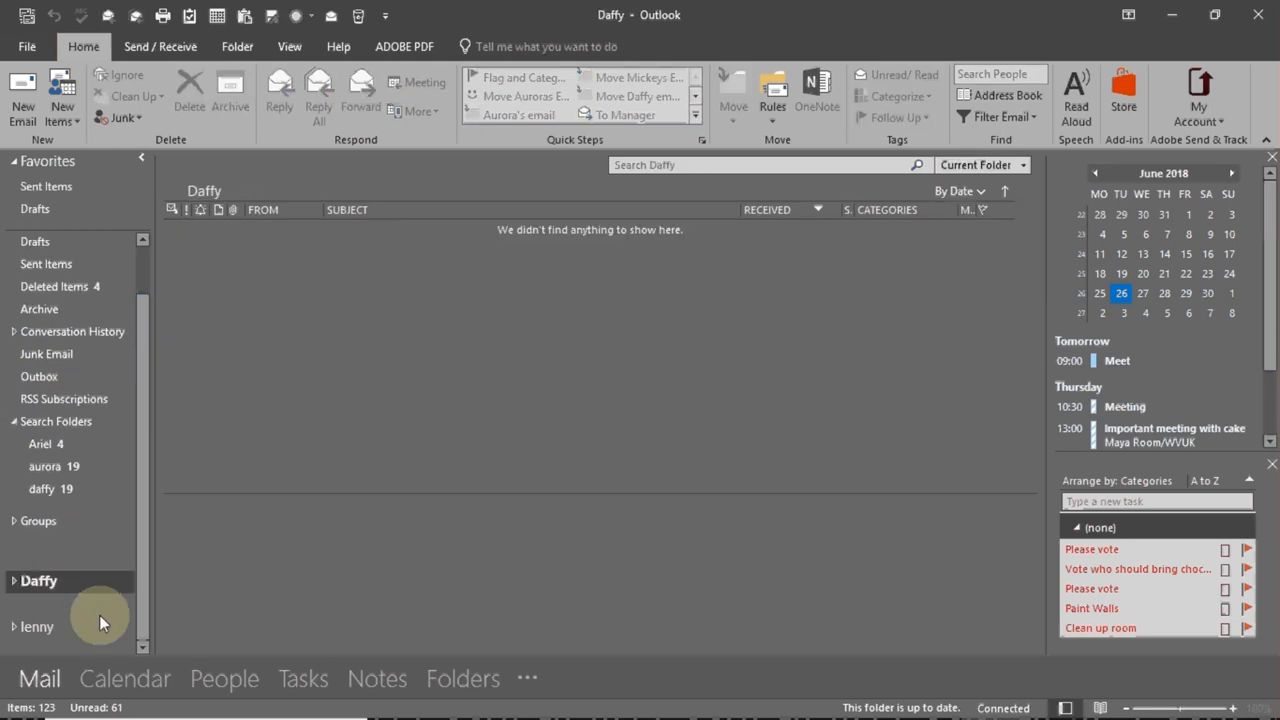
pyautogui.click(36, 626)
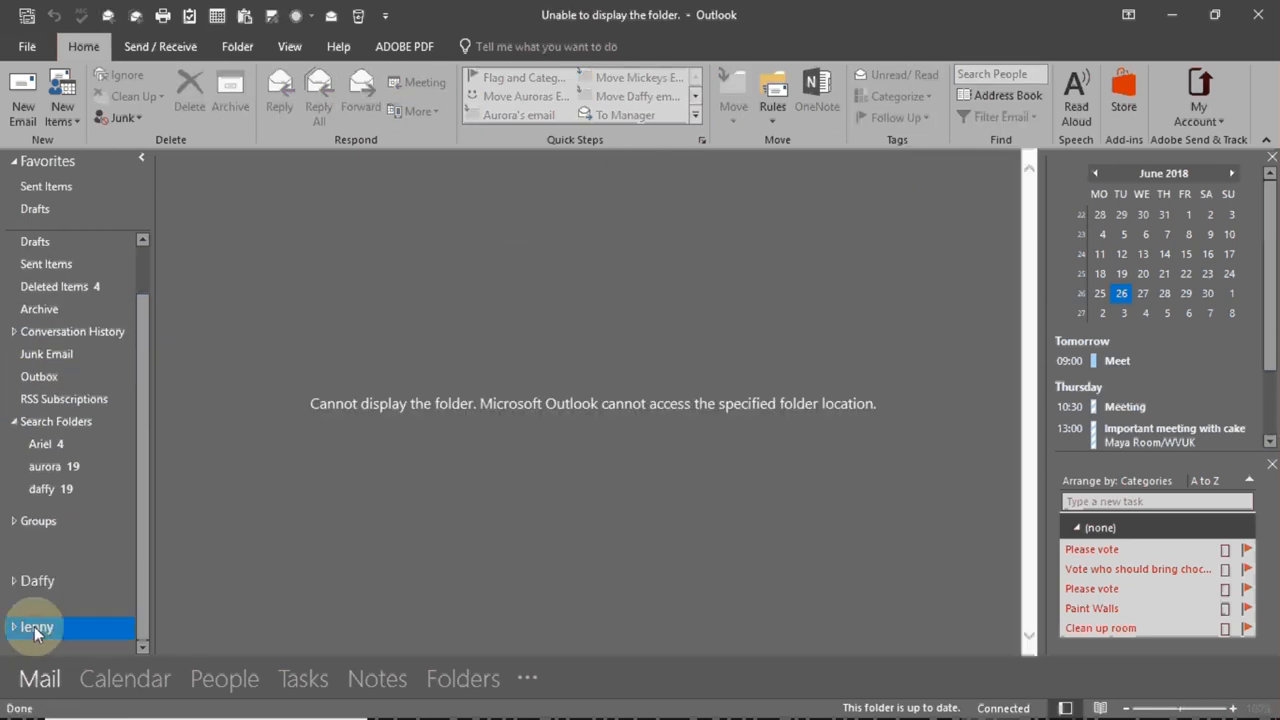
pyautogui.click(16, 628)
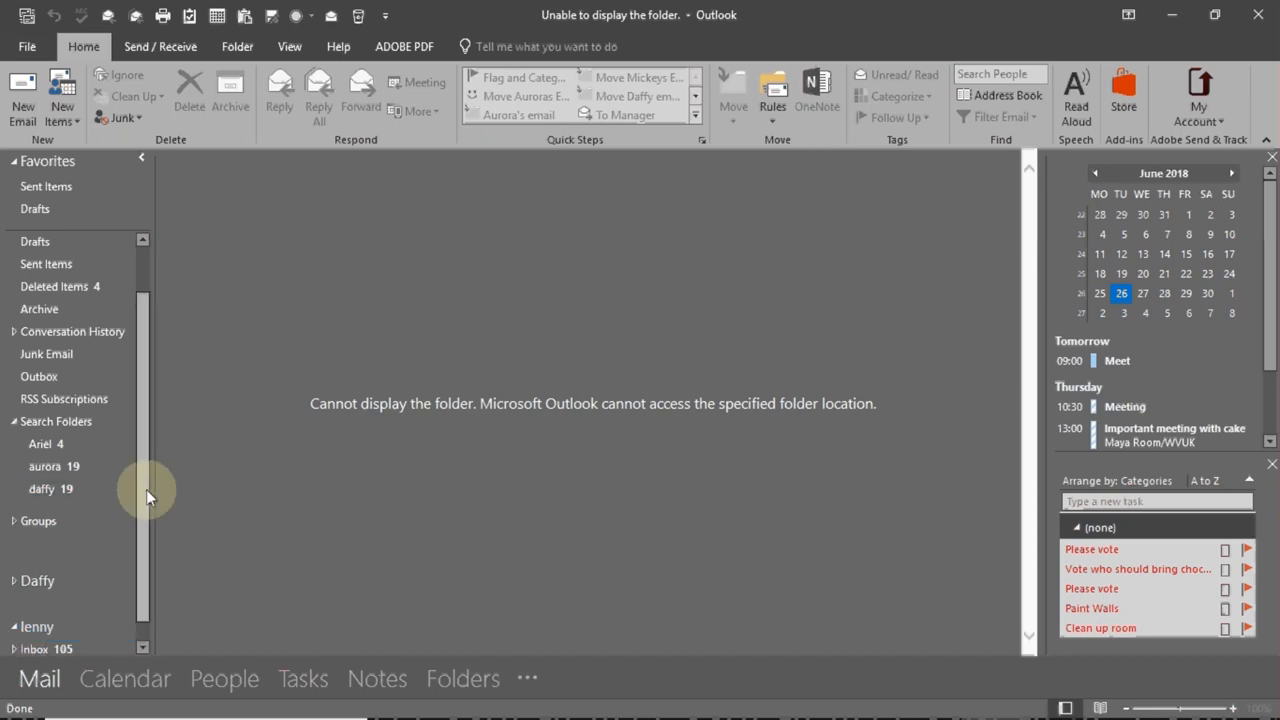
pyautogui.click(32, 628)
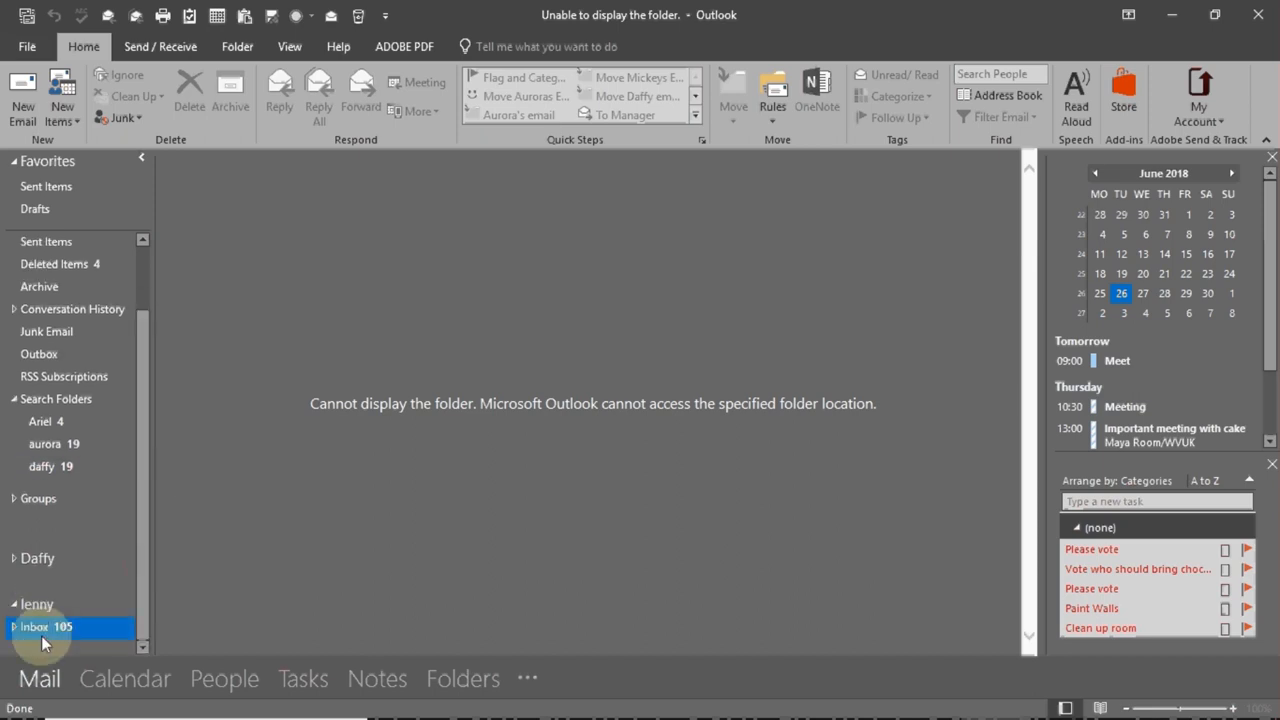
pyautogui.click(34, 628)
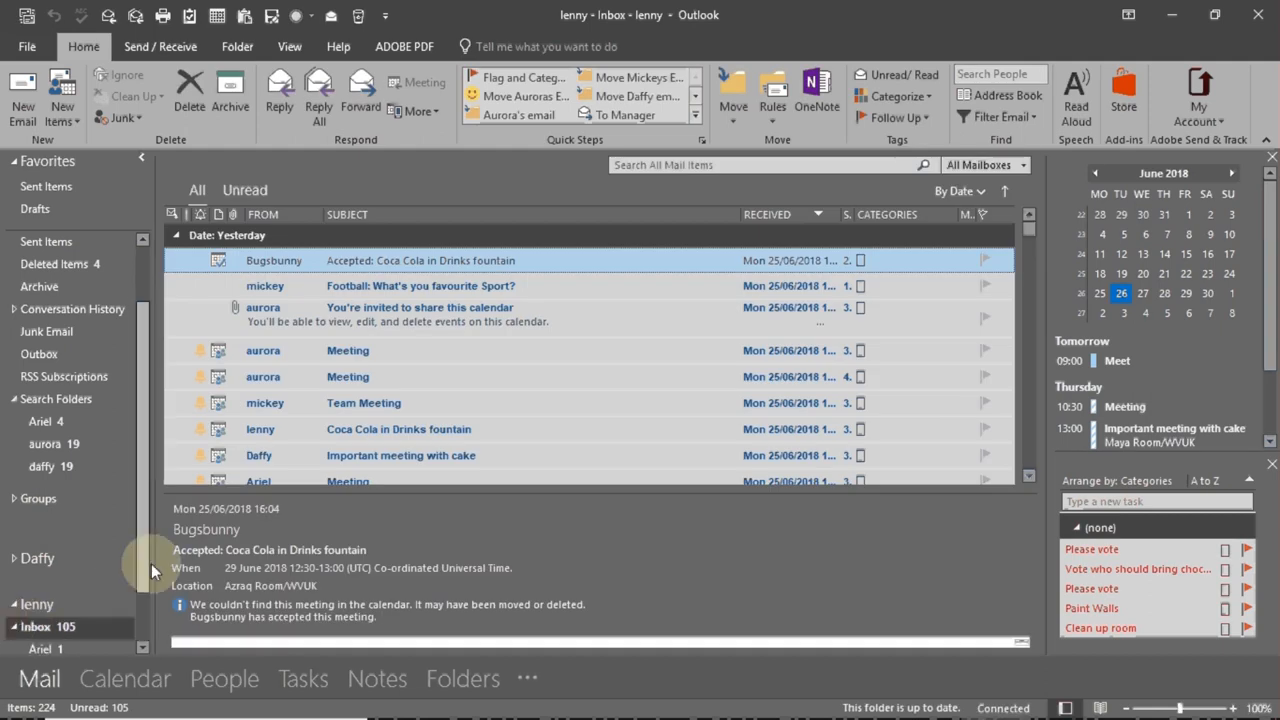
pyautogui.scroll(-3)
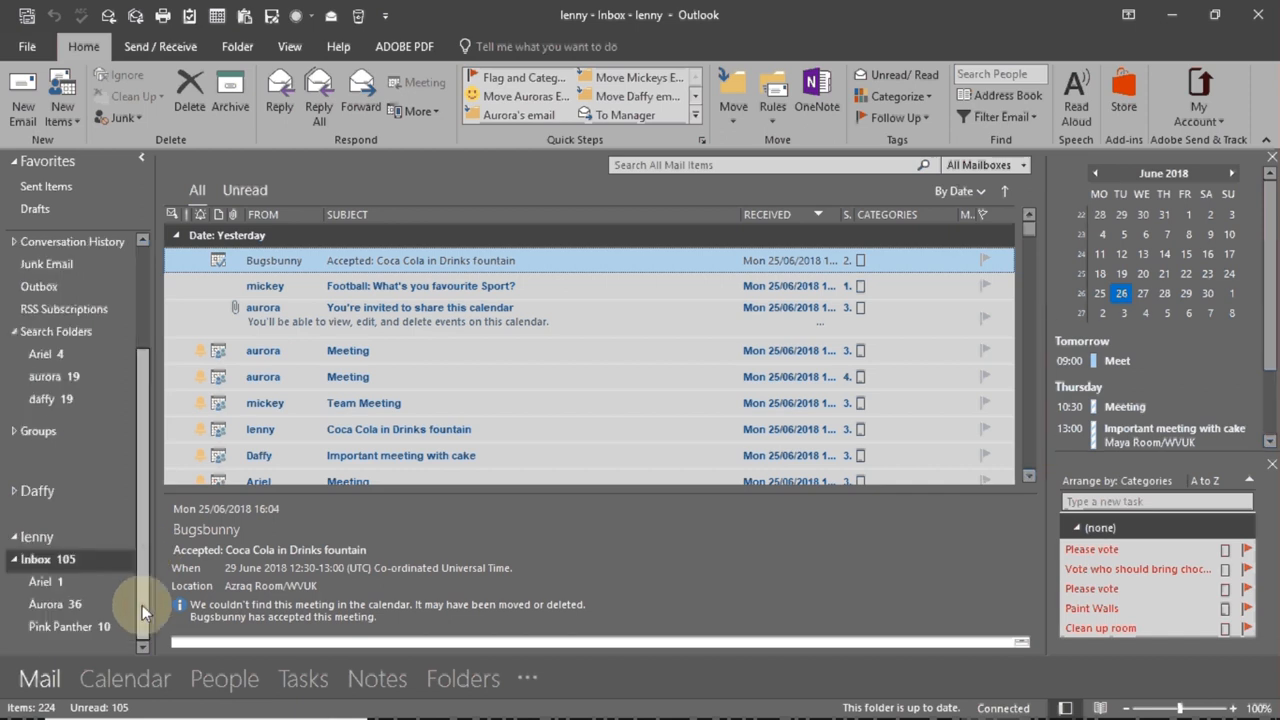
pyautogui.click(56, 604)
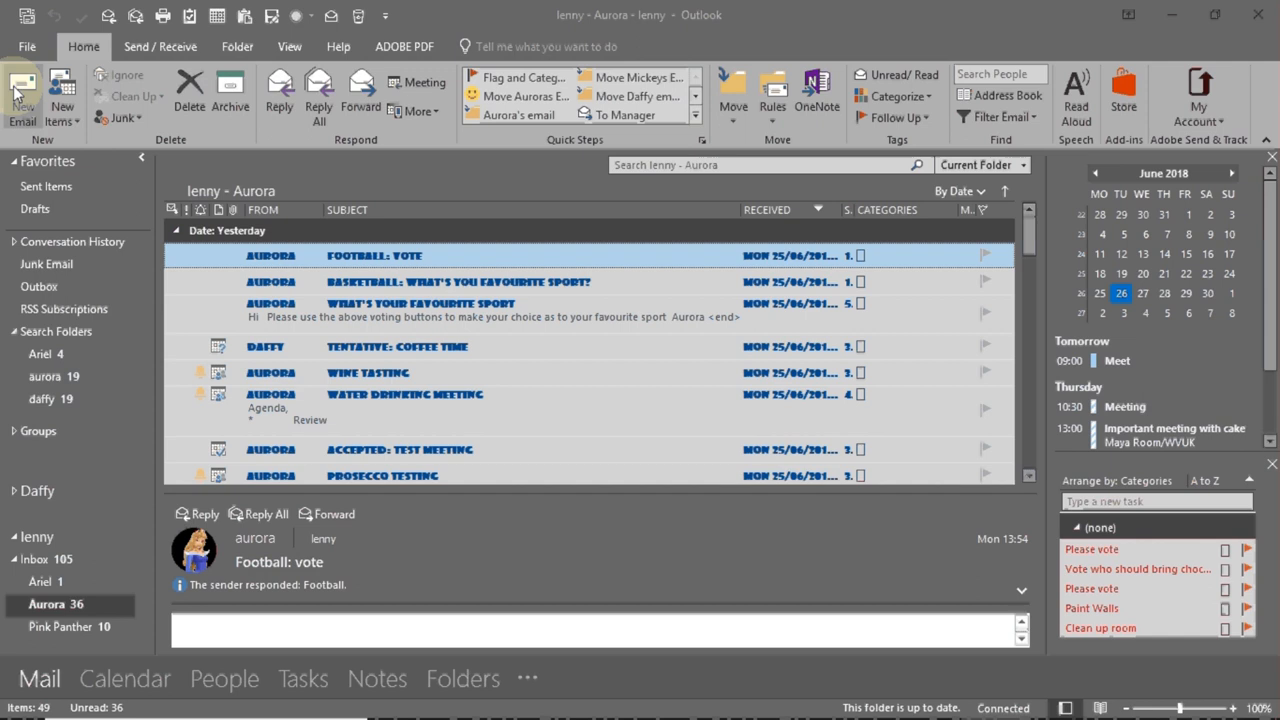
pyautogui.click(22, 96)
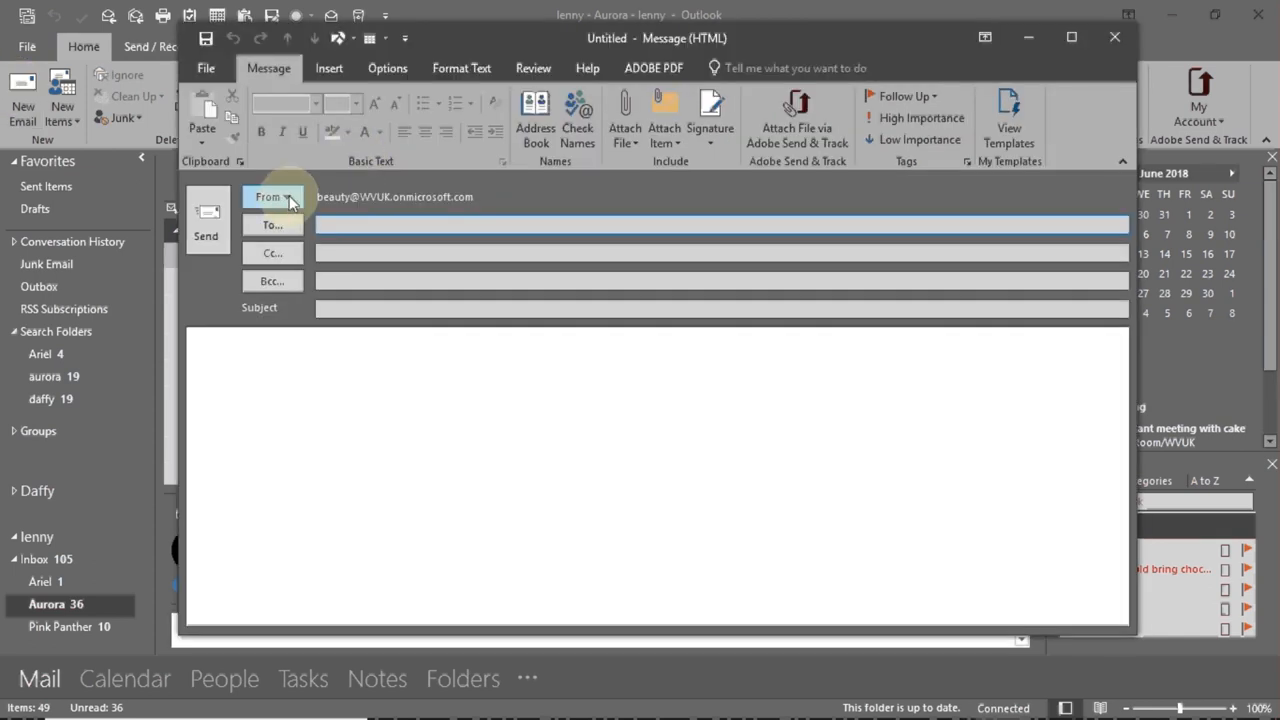
pyautogui.click(270, 196)
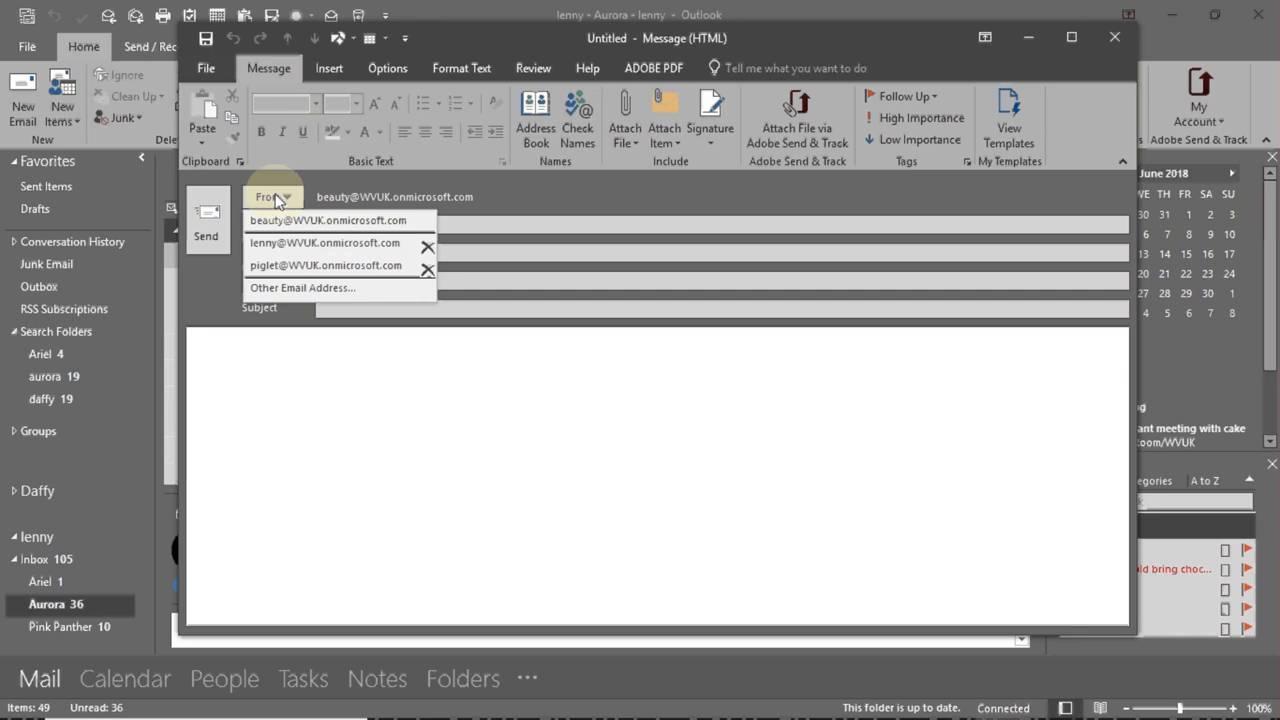
pyautogui.moveTo(290, 244)
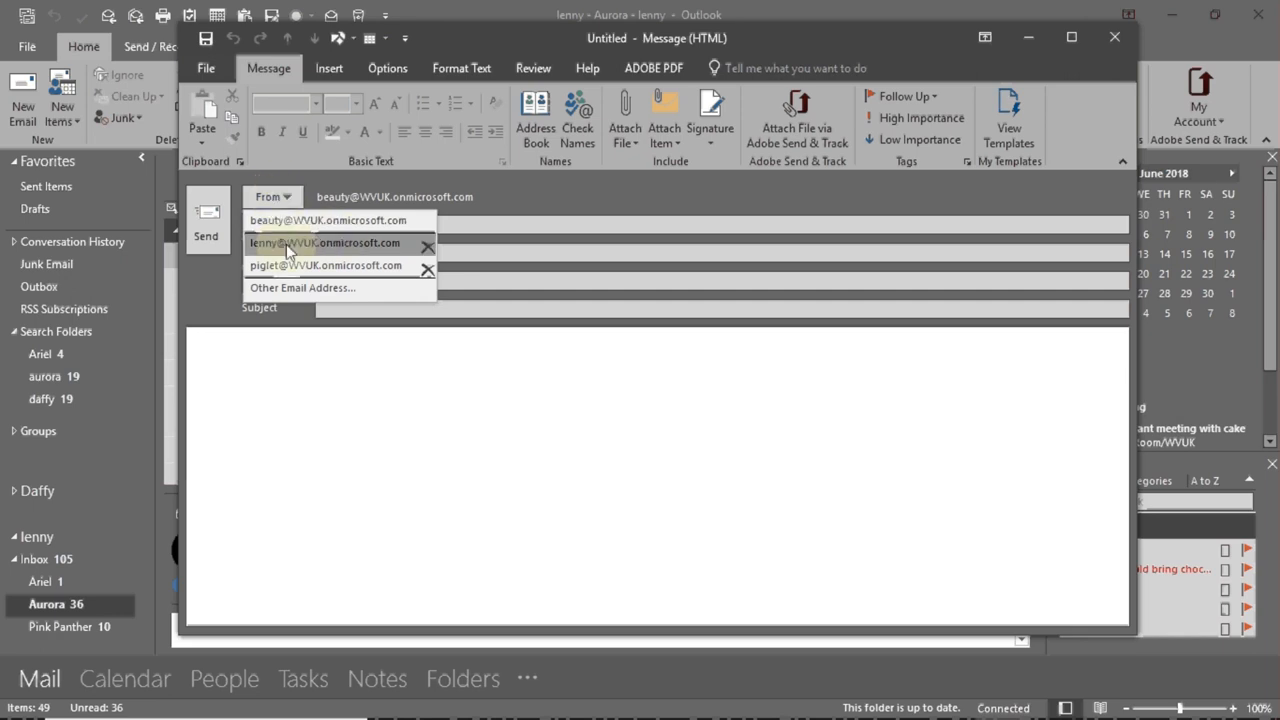
pyautogui.click(428, 248)
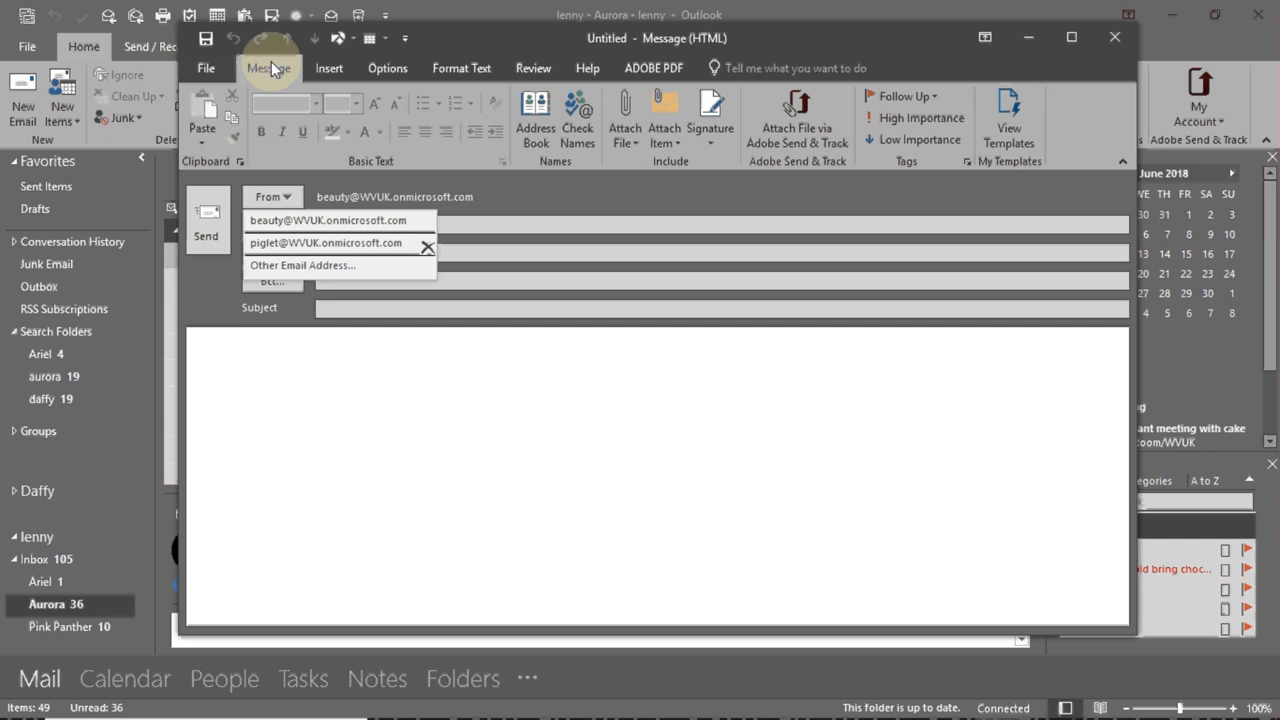
pyautogui.moveTo(388, 68)
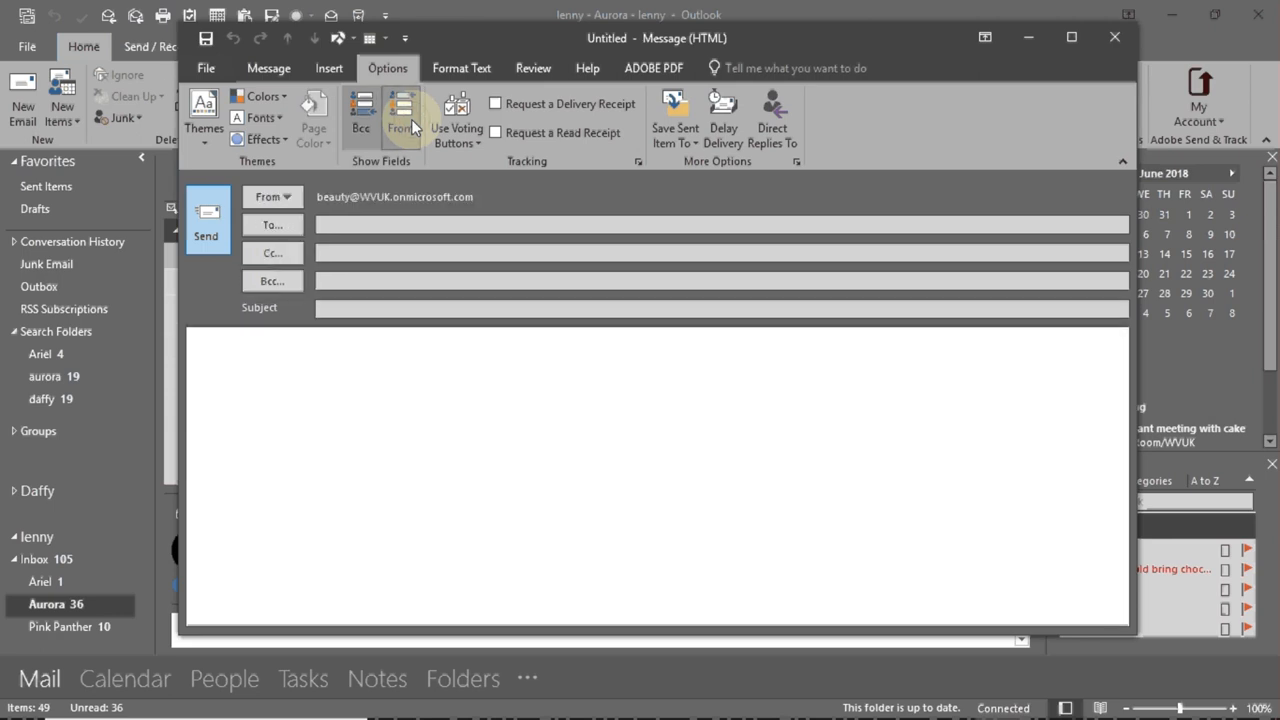
pyautogui.click(272, 196)
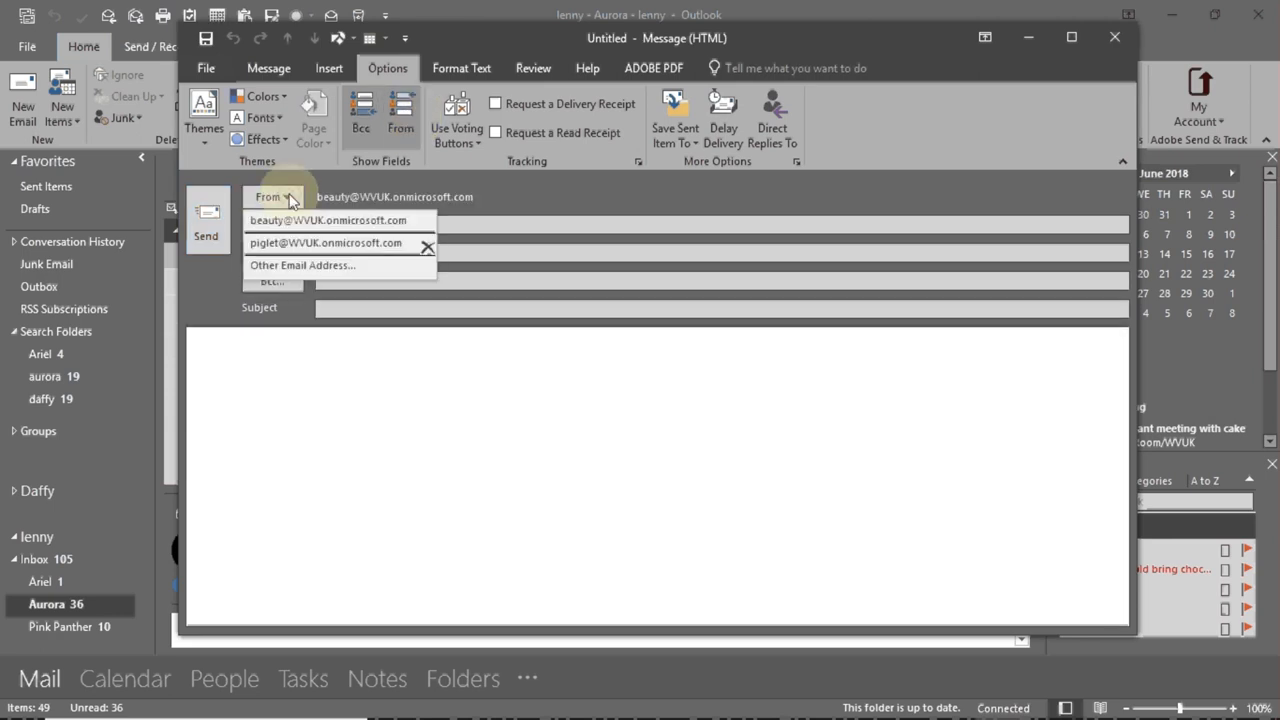
pyautogui.click(302, 264)
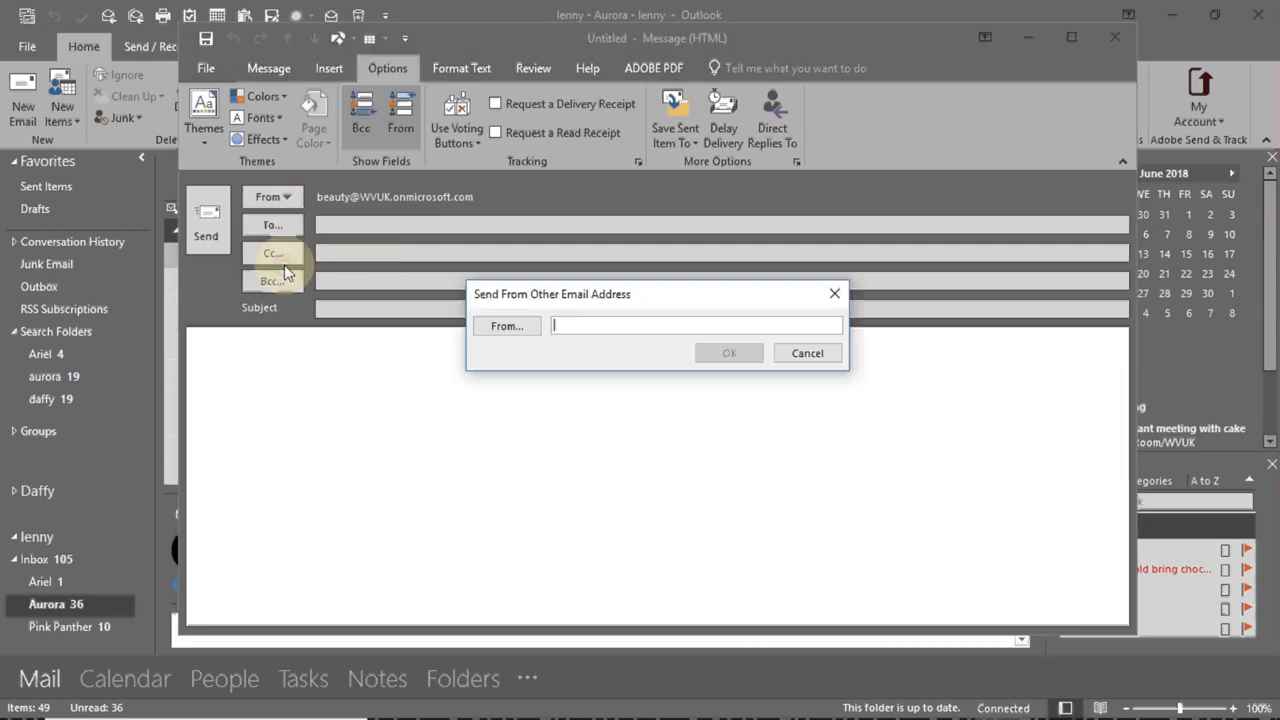
# - Pick lenny from Recent People via Other Email Address and confirm as sender
pyautogui.write('len')
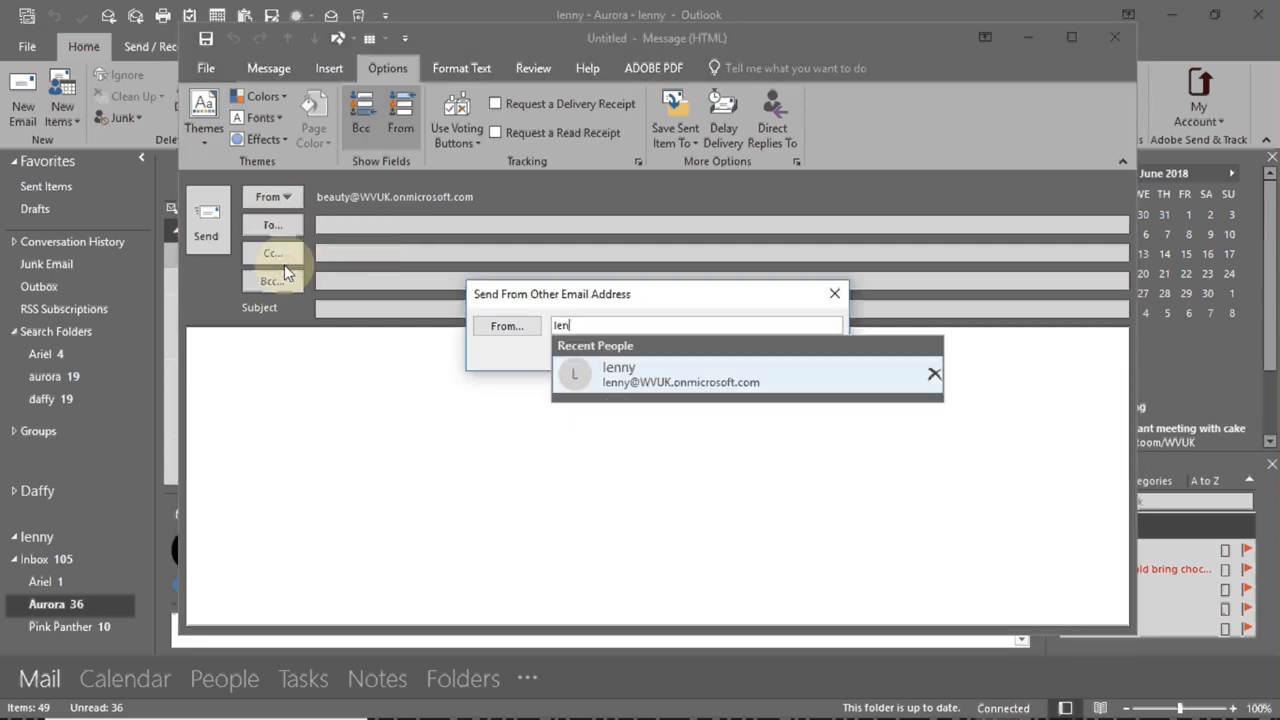
pyautogui.moveTo(580, 374)
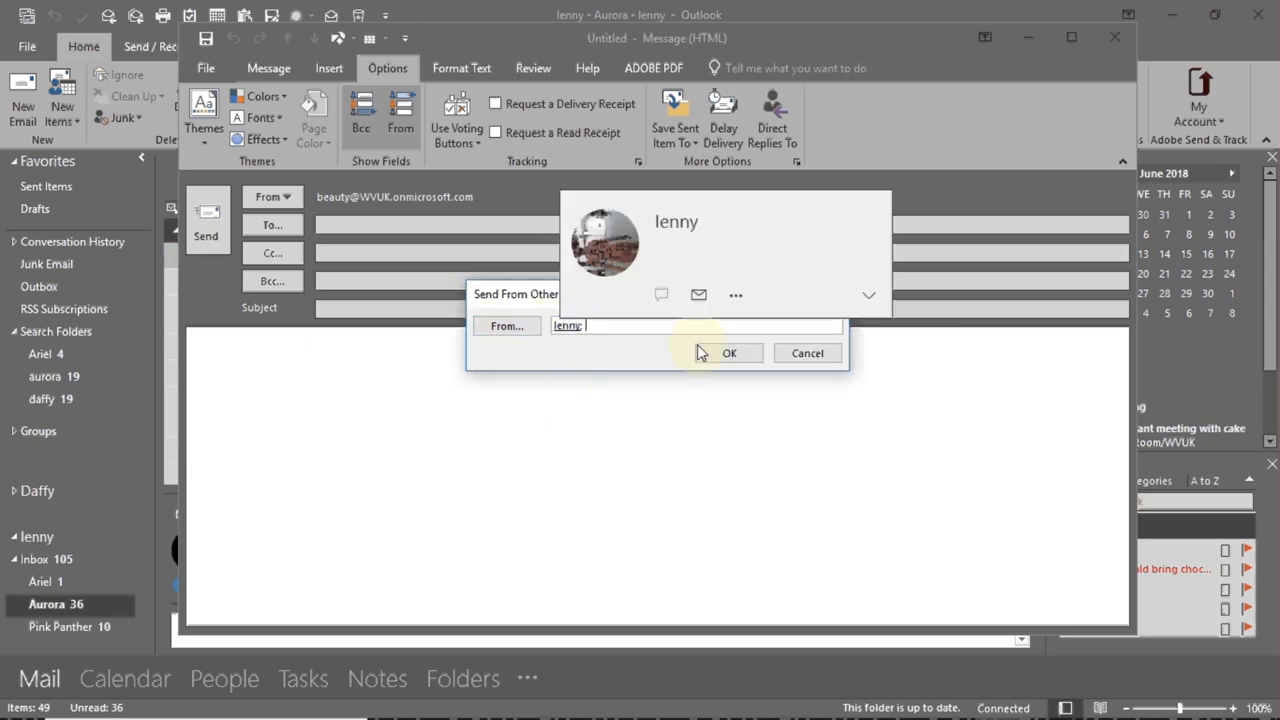
pyautogui.click(728, 352)
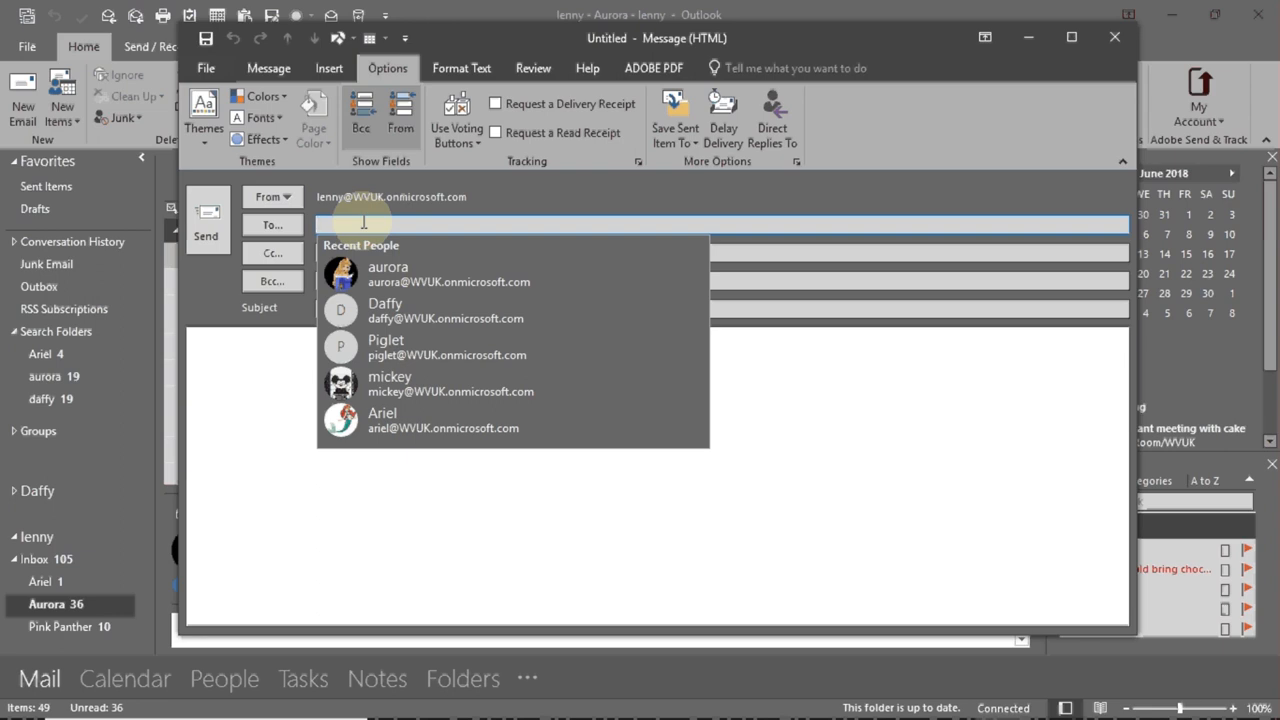
# - Address the message to Beauty with subject 'Test from Beauty but really is Lenny'
pyautogui.write('Beauty;')
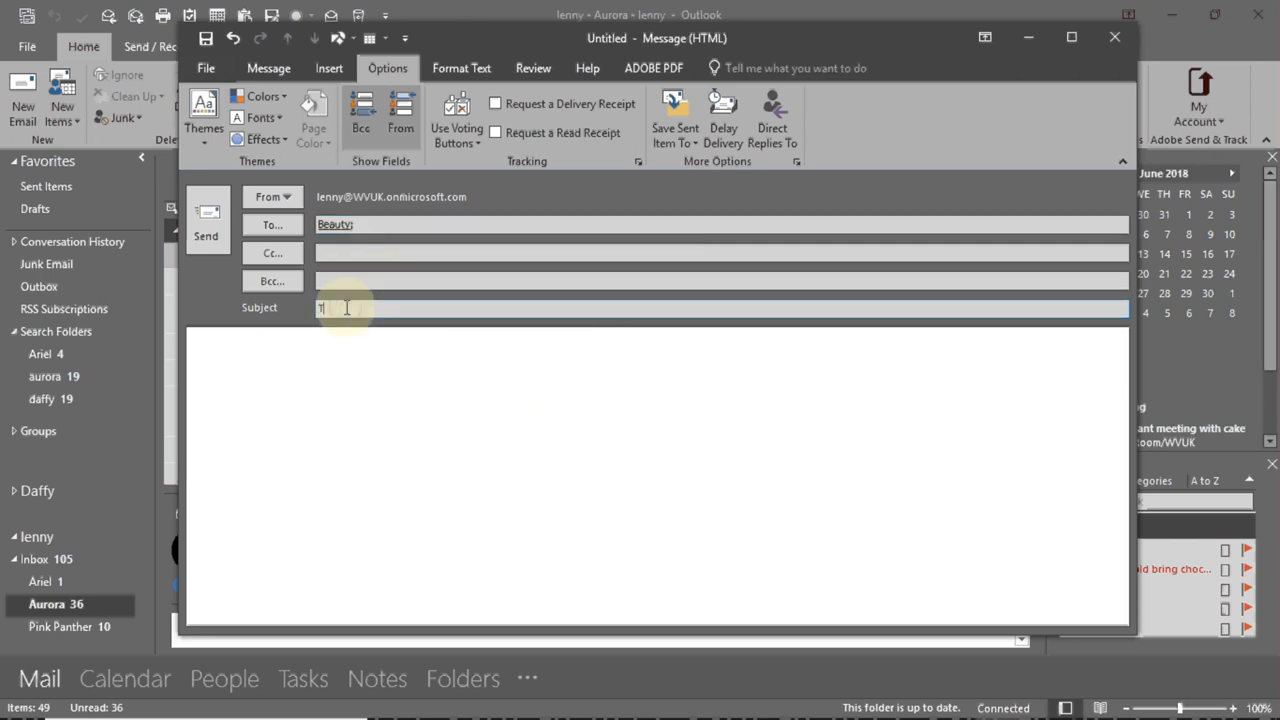
pyautogui.write('Test from')
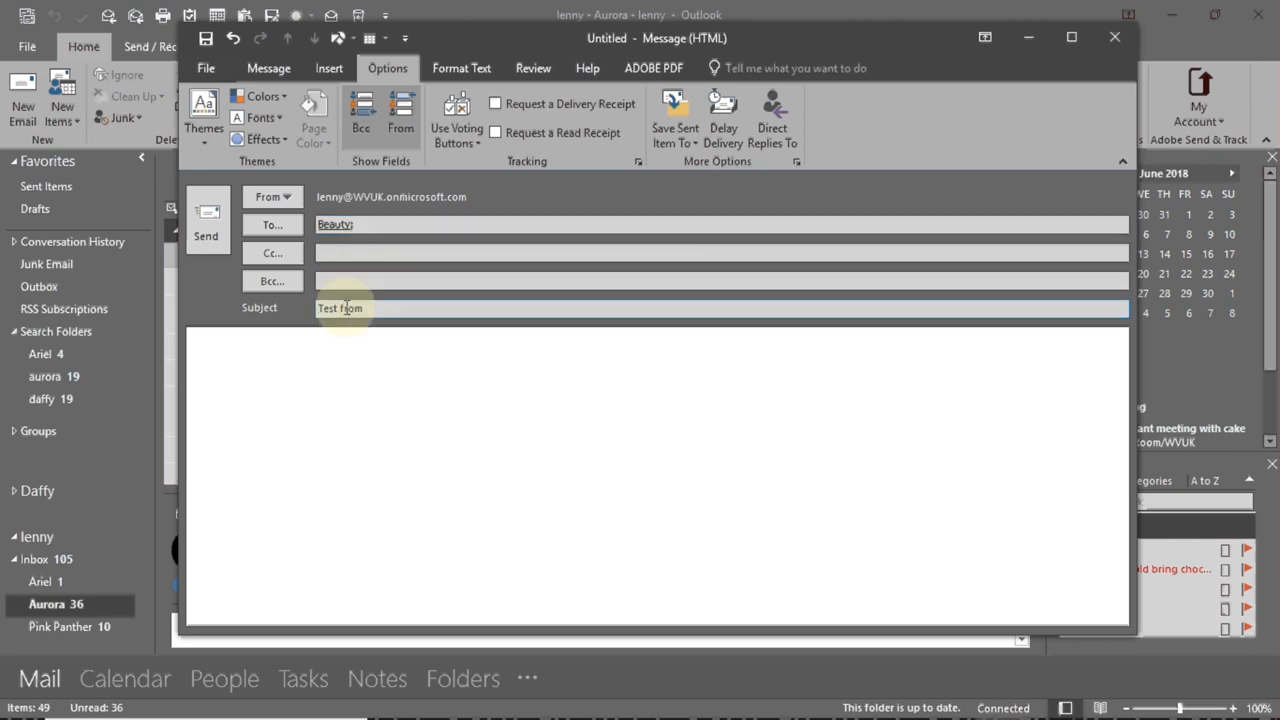
pyautogui.write('Bea')
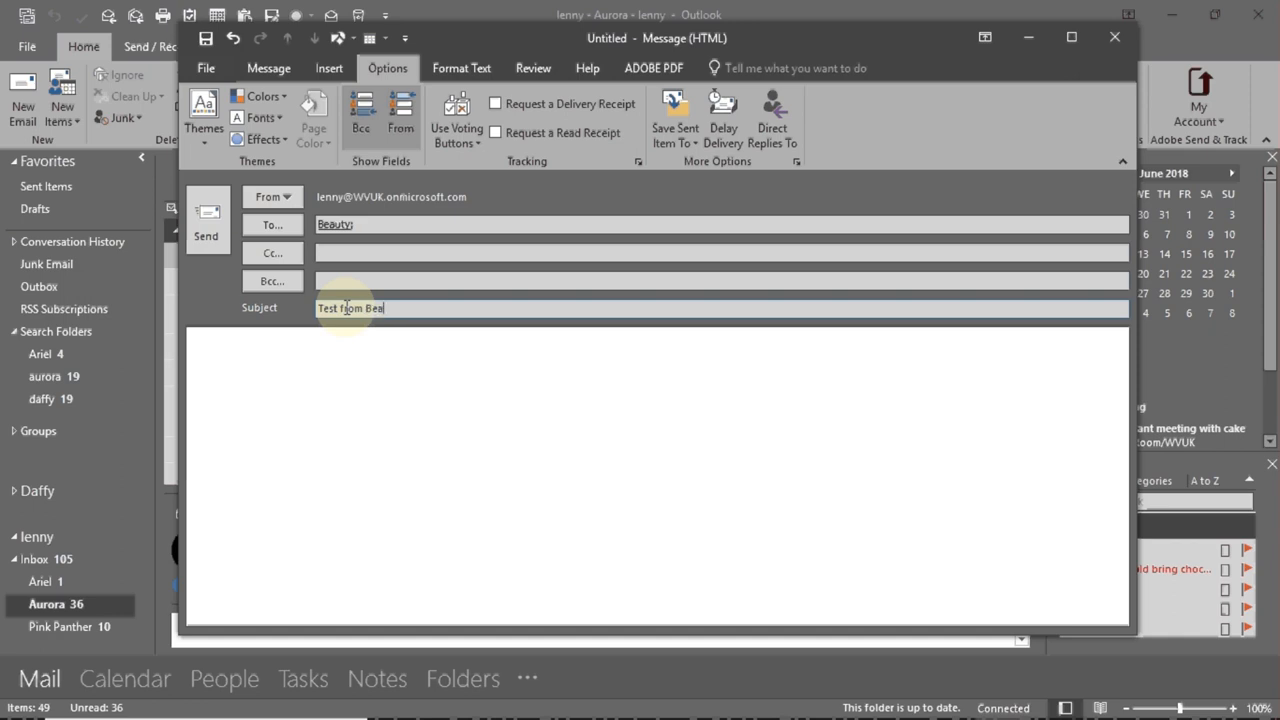
pyautogui.write('uty')
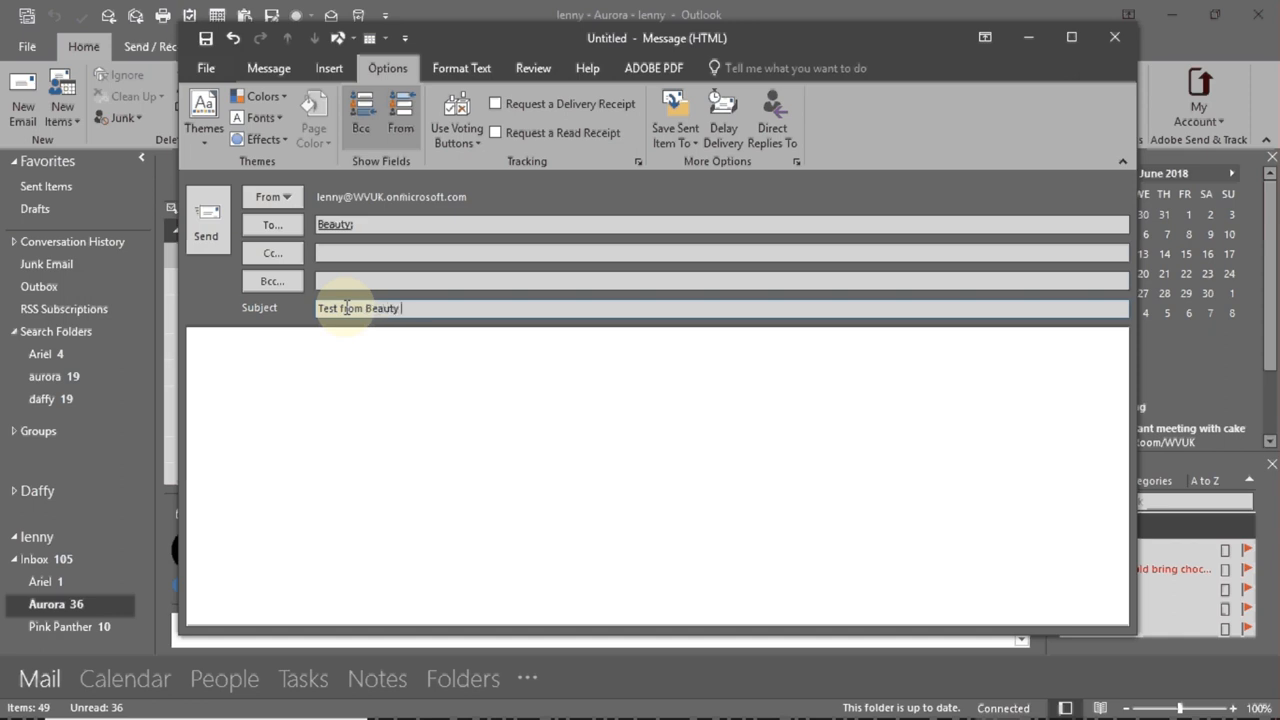
pyautogui.write('but really')
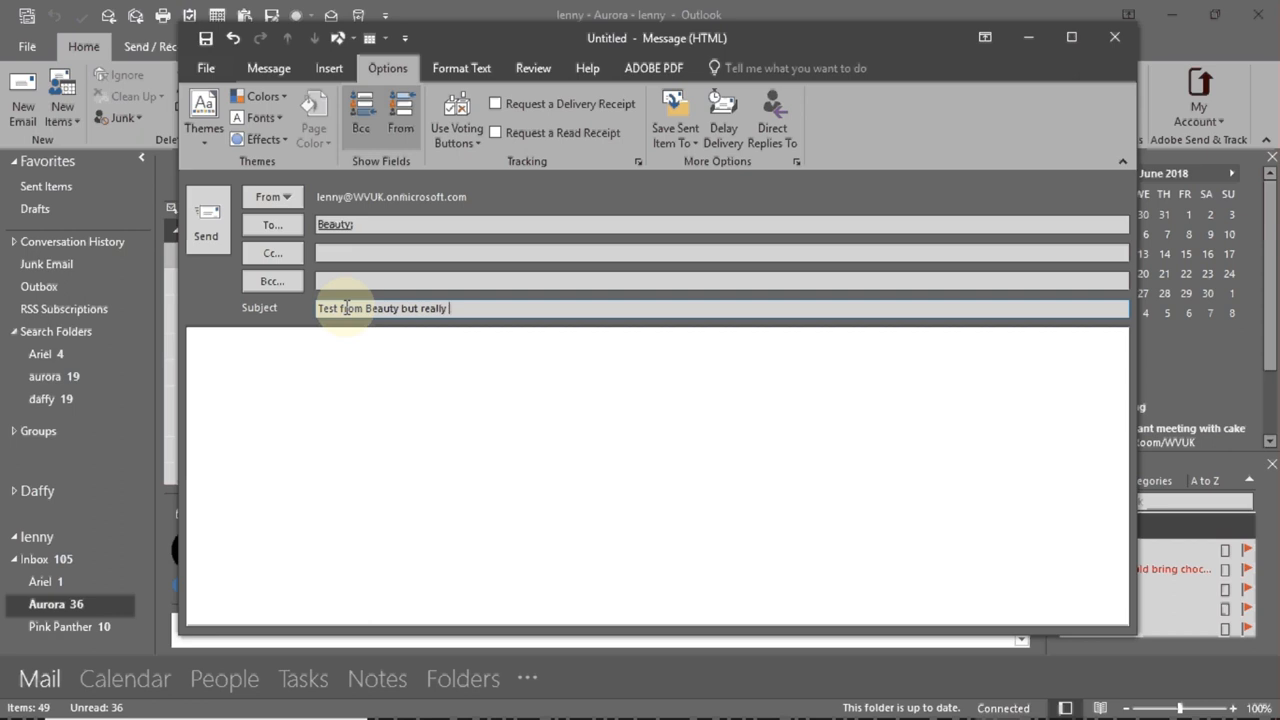
pyautogui.write('is Lenny')
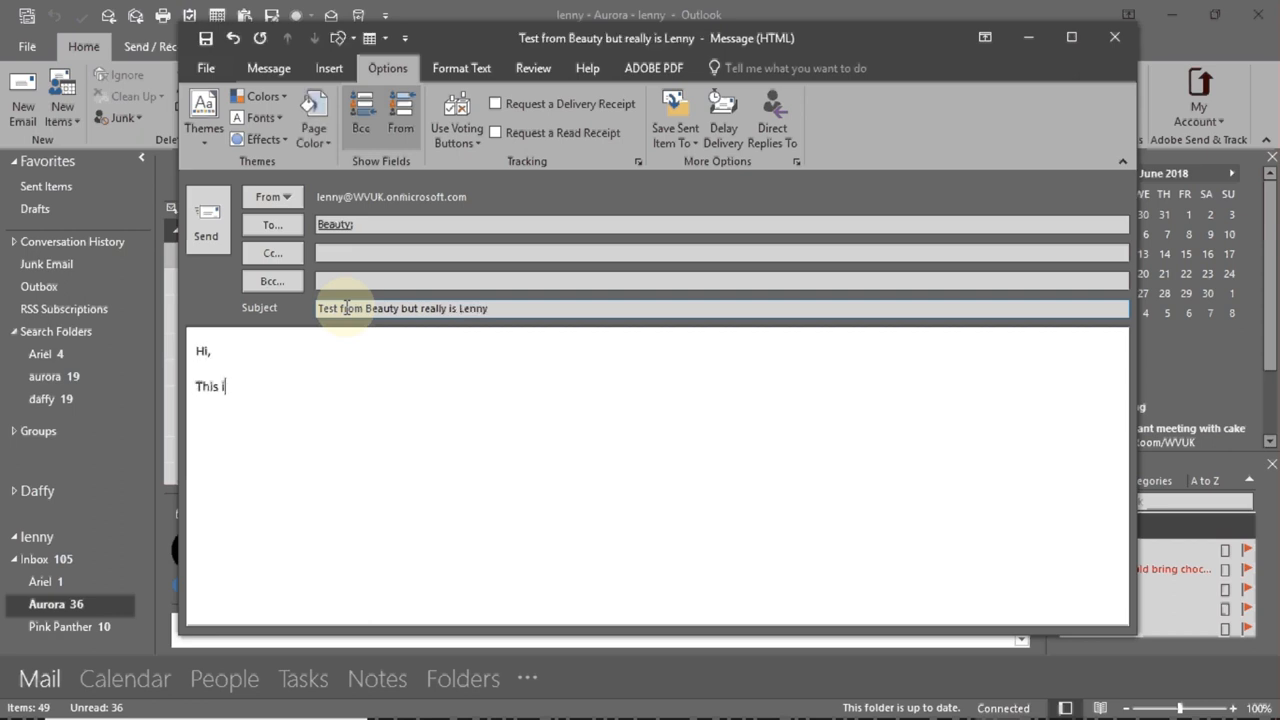
# - Write the body saying the email looks as if it comes from lenny but is really from beauty
pyautogui.write('email lo')
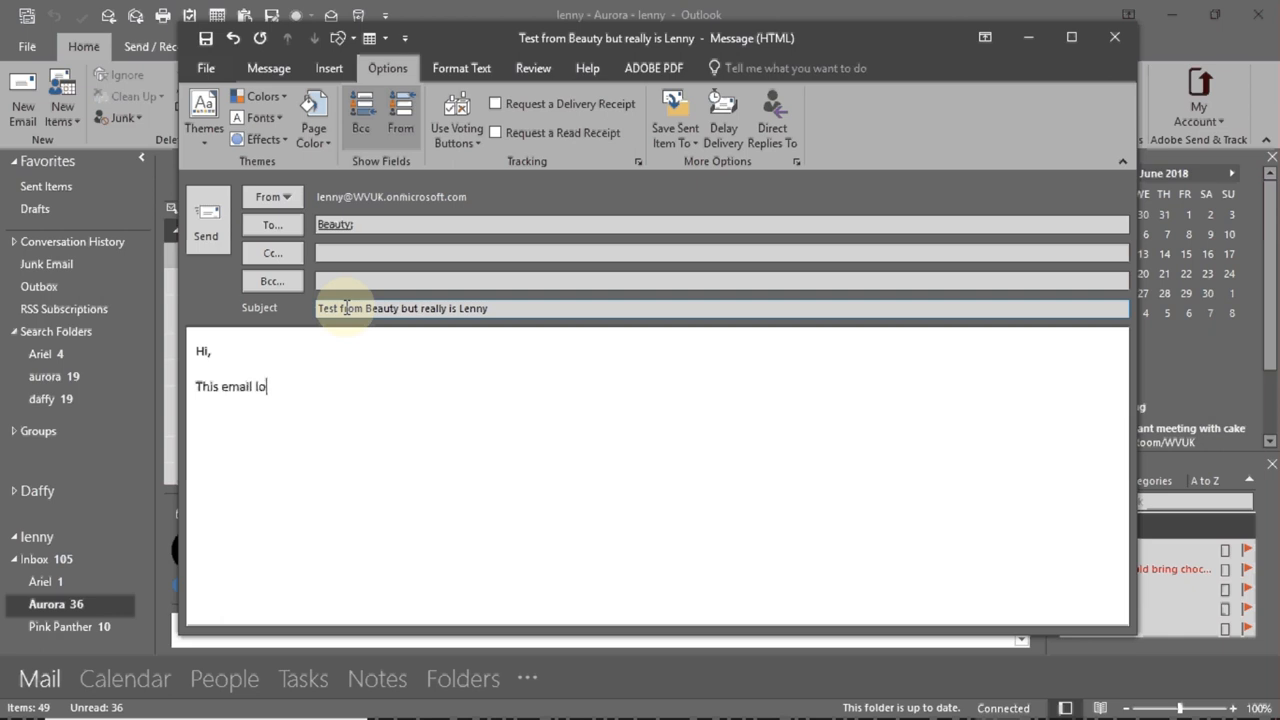
pyautogui.write('oks as if it')
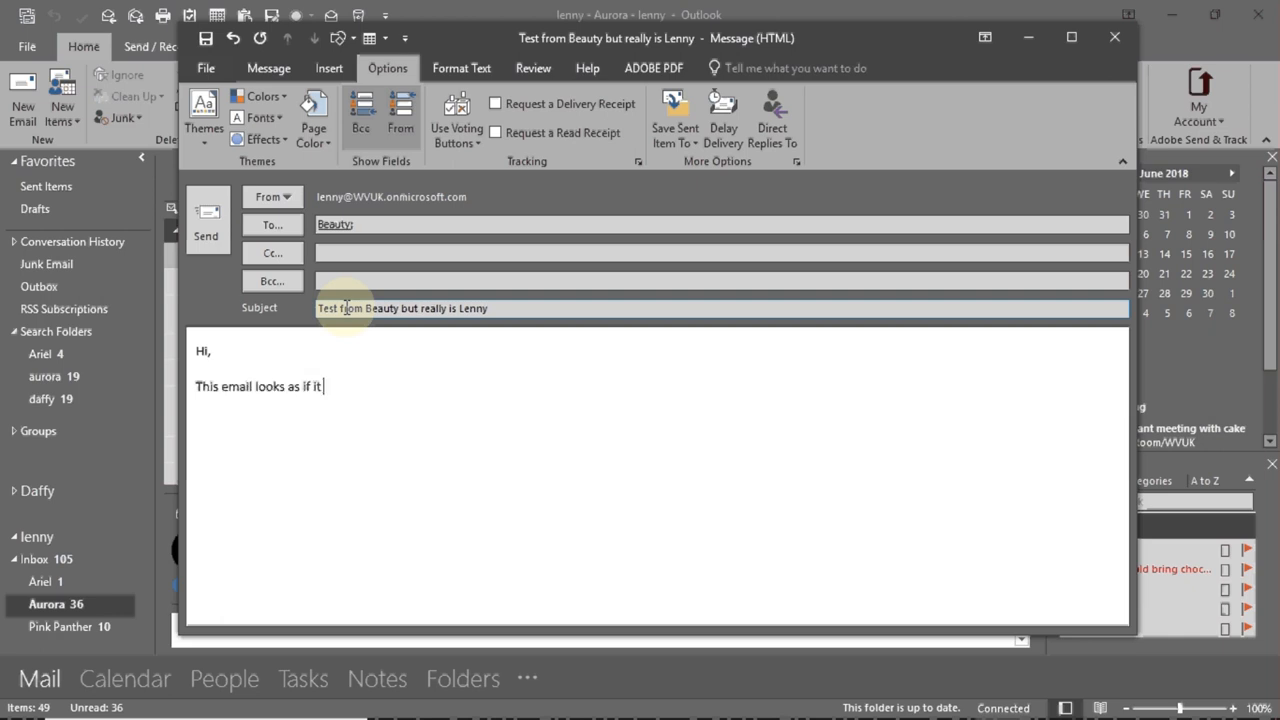
pyautogui.write('comes from lenny but ti')
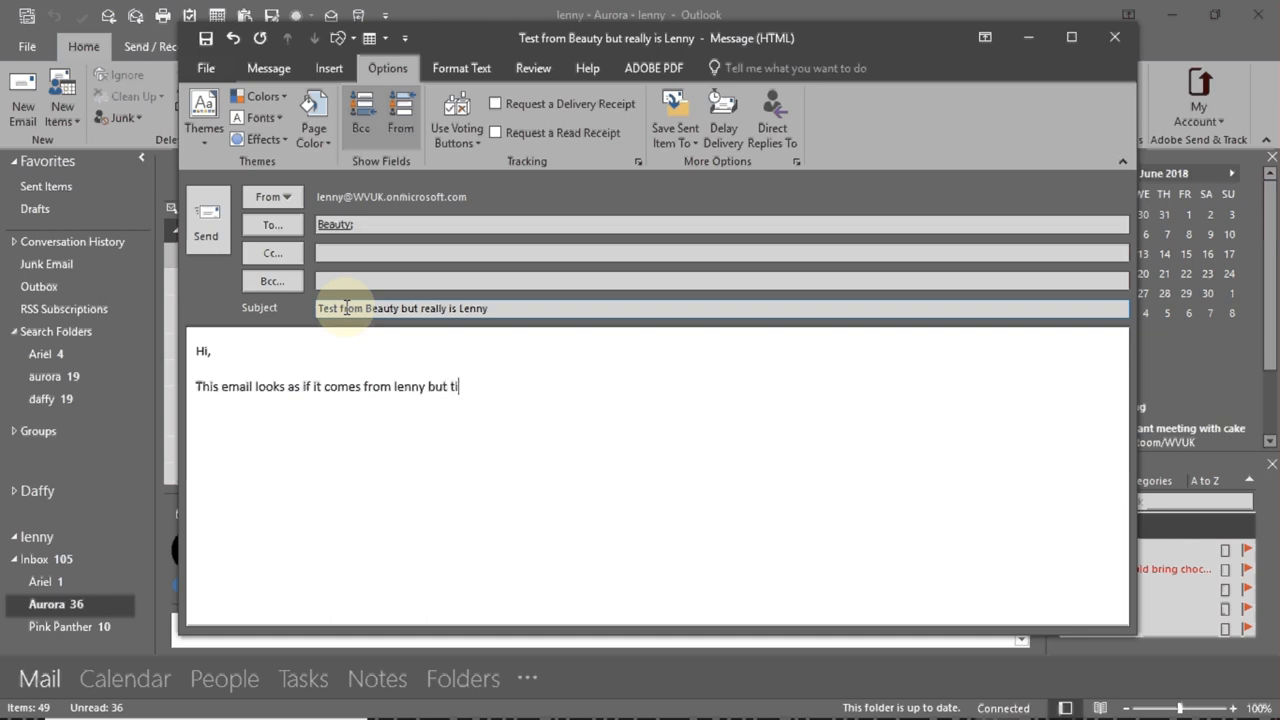
pyautogui.write("t's reall")
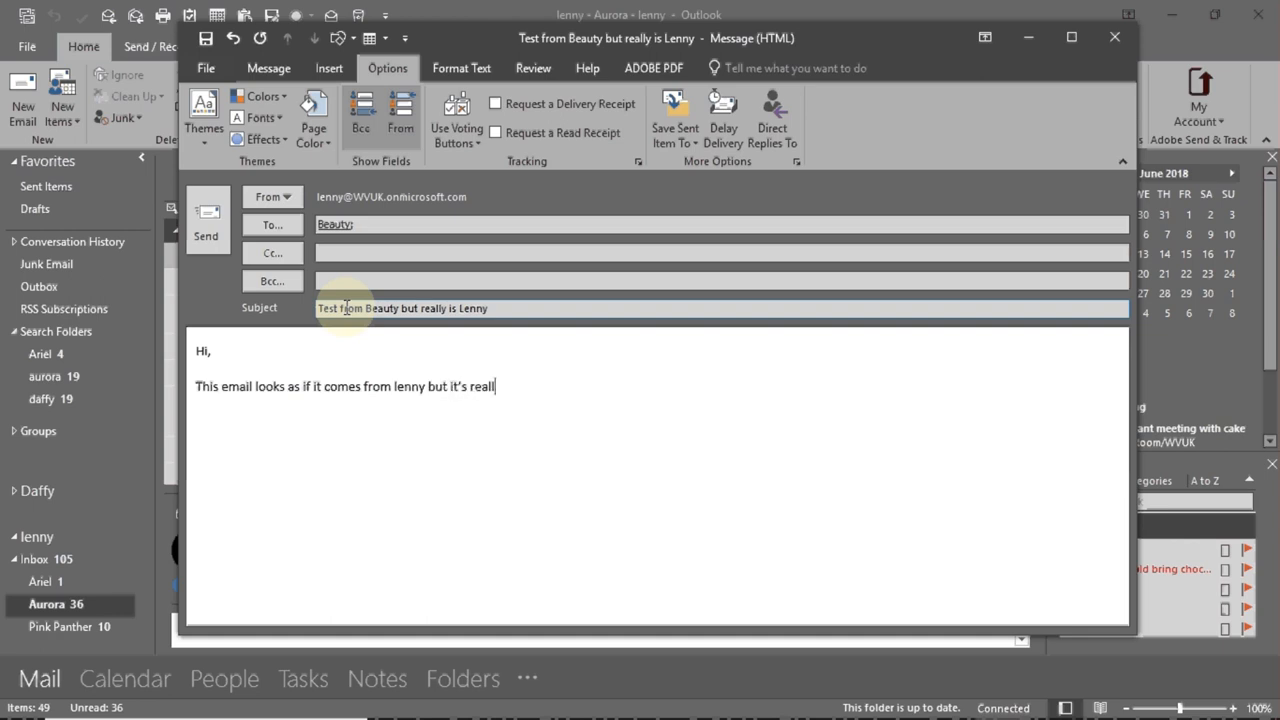
pyautogui.write('y from beauty')
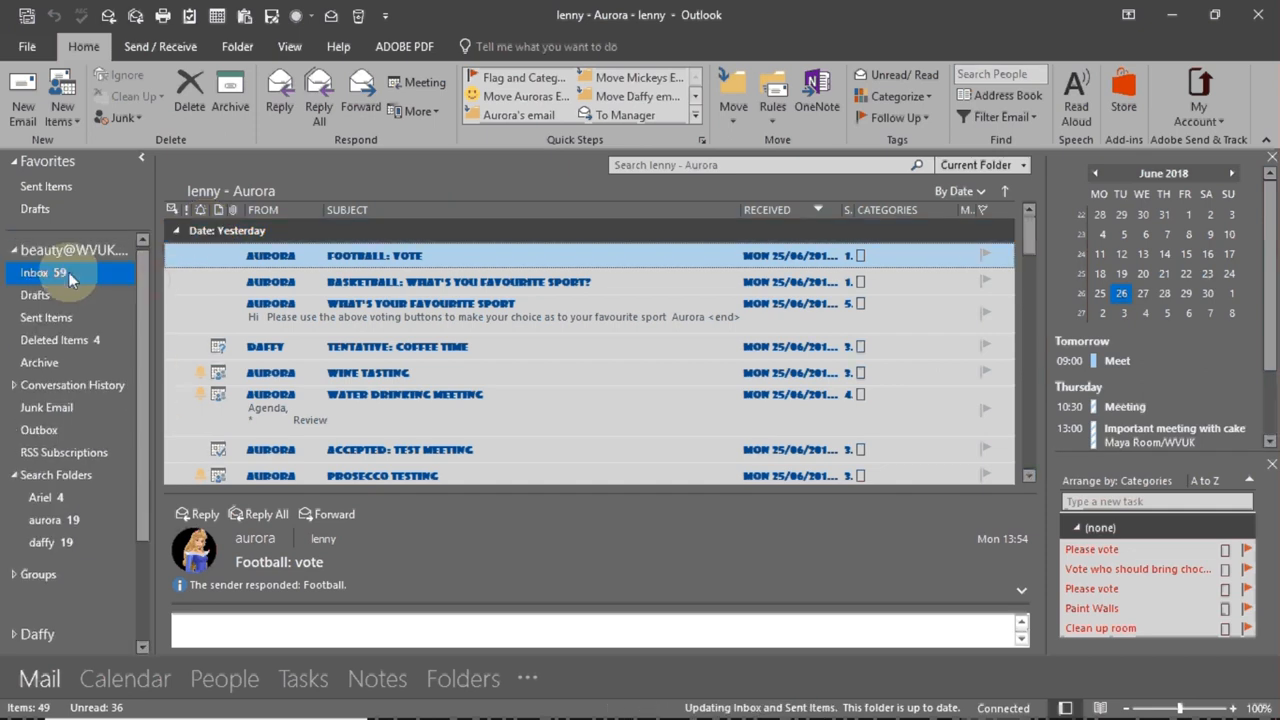
# - Read the new message in beauty's Inbox, confirm 'Beauty on behalf of lenny', and close it
pyautogui.click(36, 272)
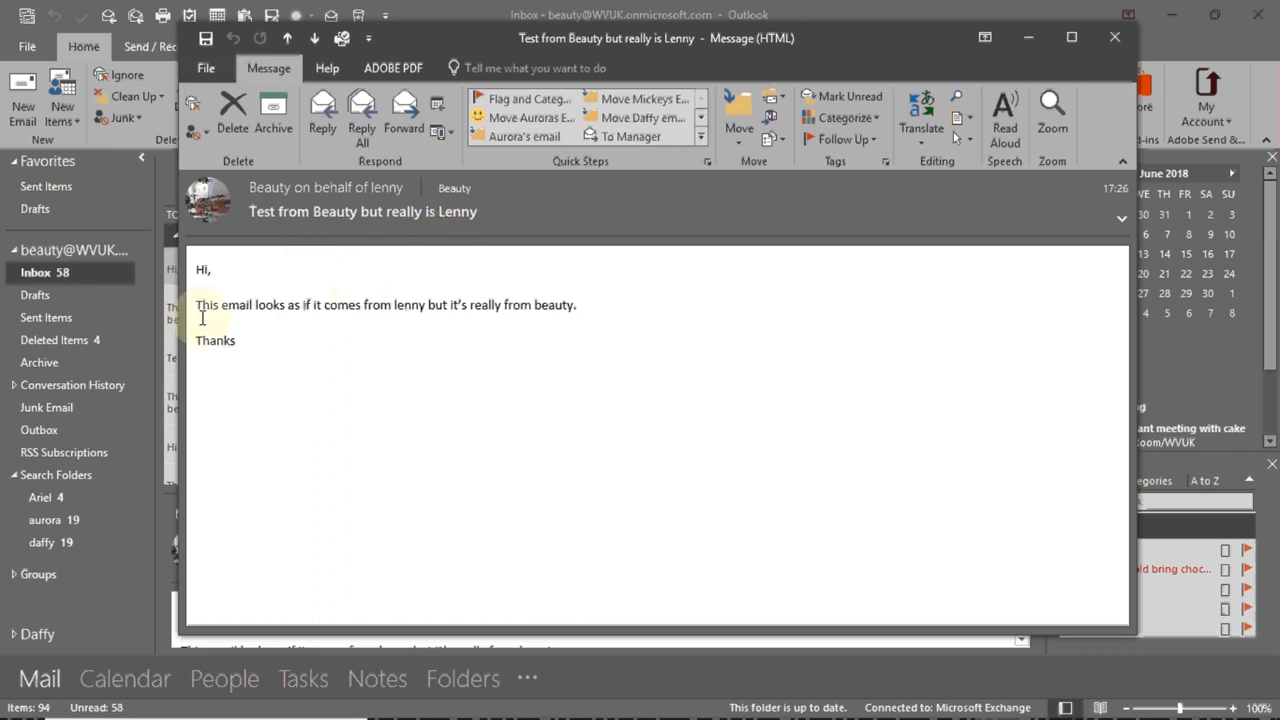
pyautogui.moveTo(404, 342)
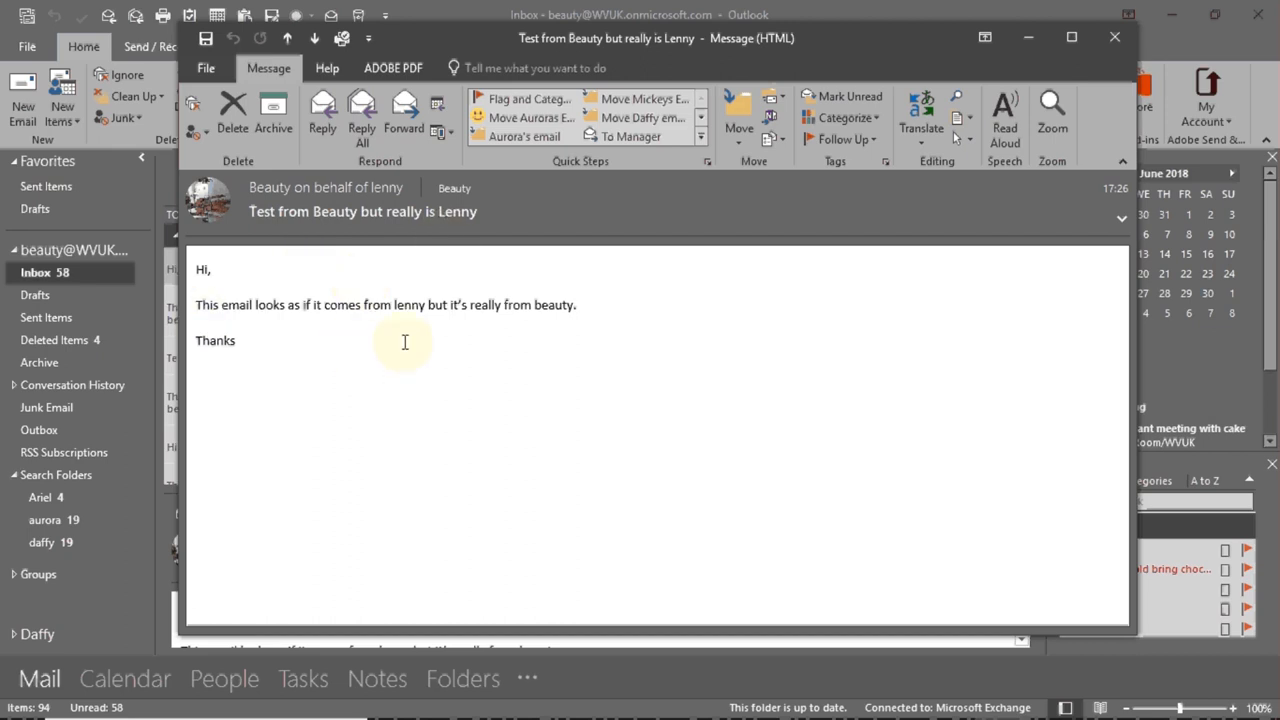
pyautogui.moveTo(568, 324)
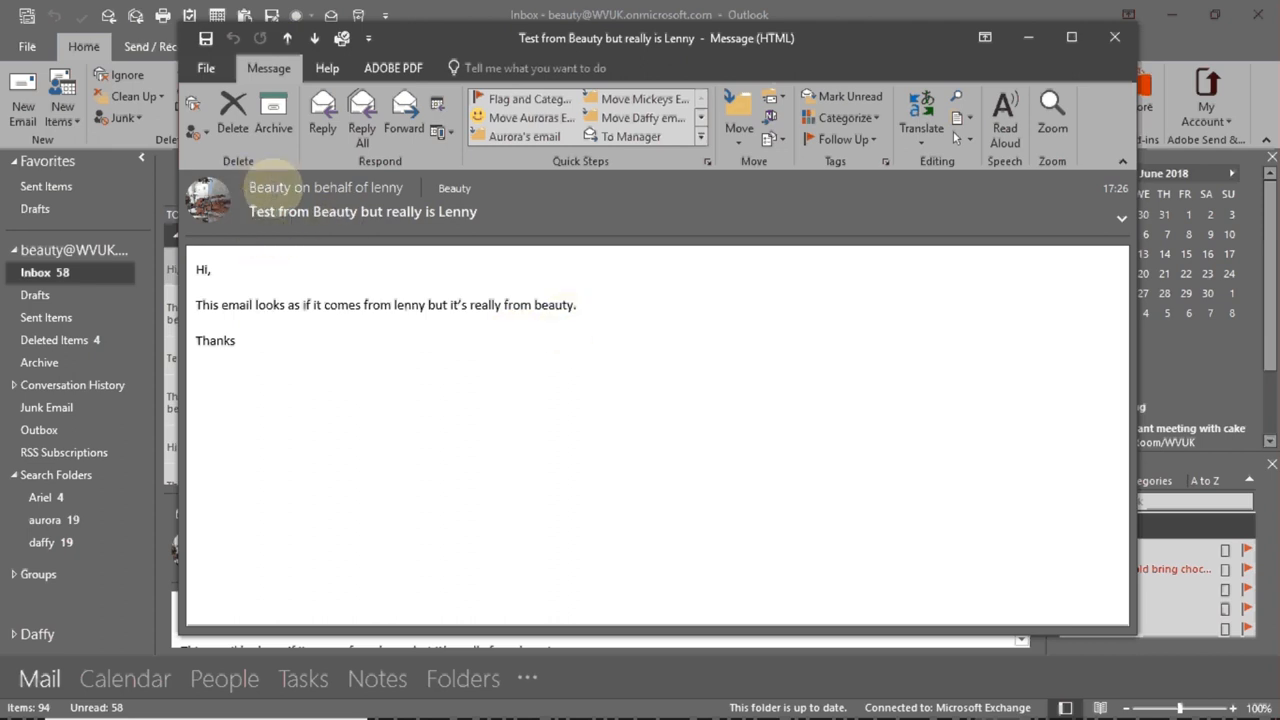
pyautogui.moveTo(408, 210)
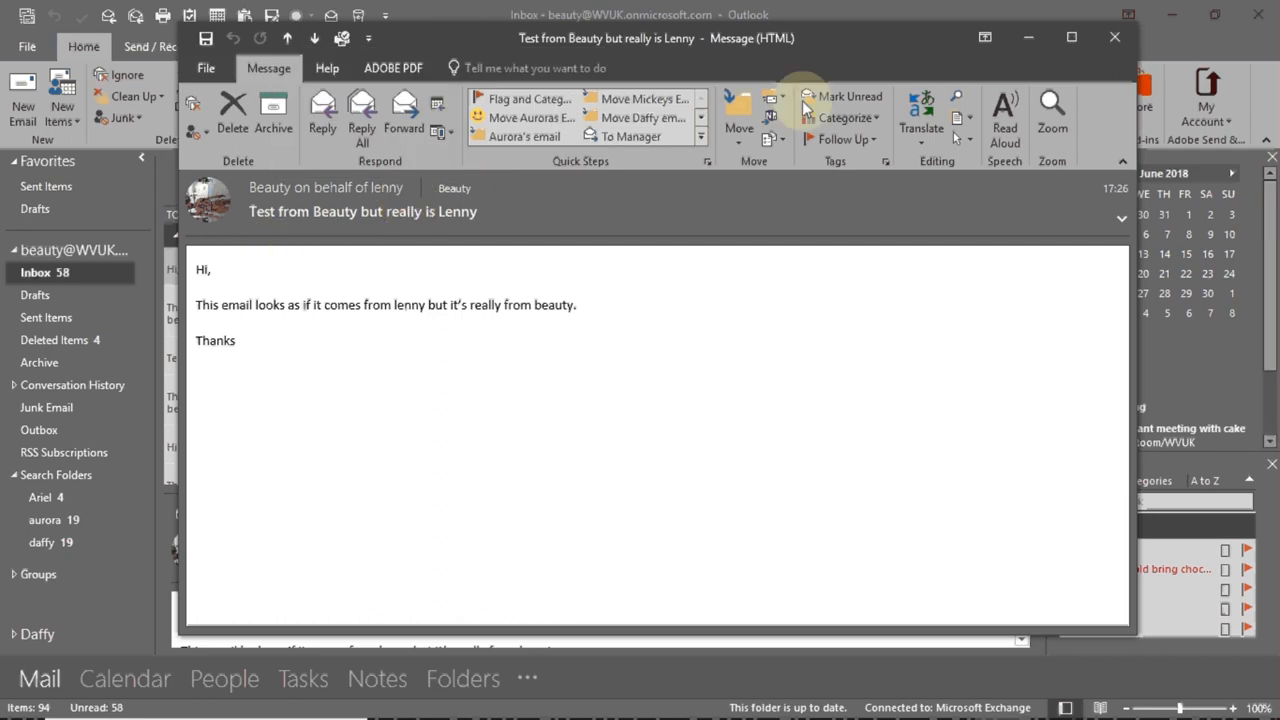
pyautogui.click(1114, 36)
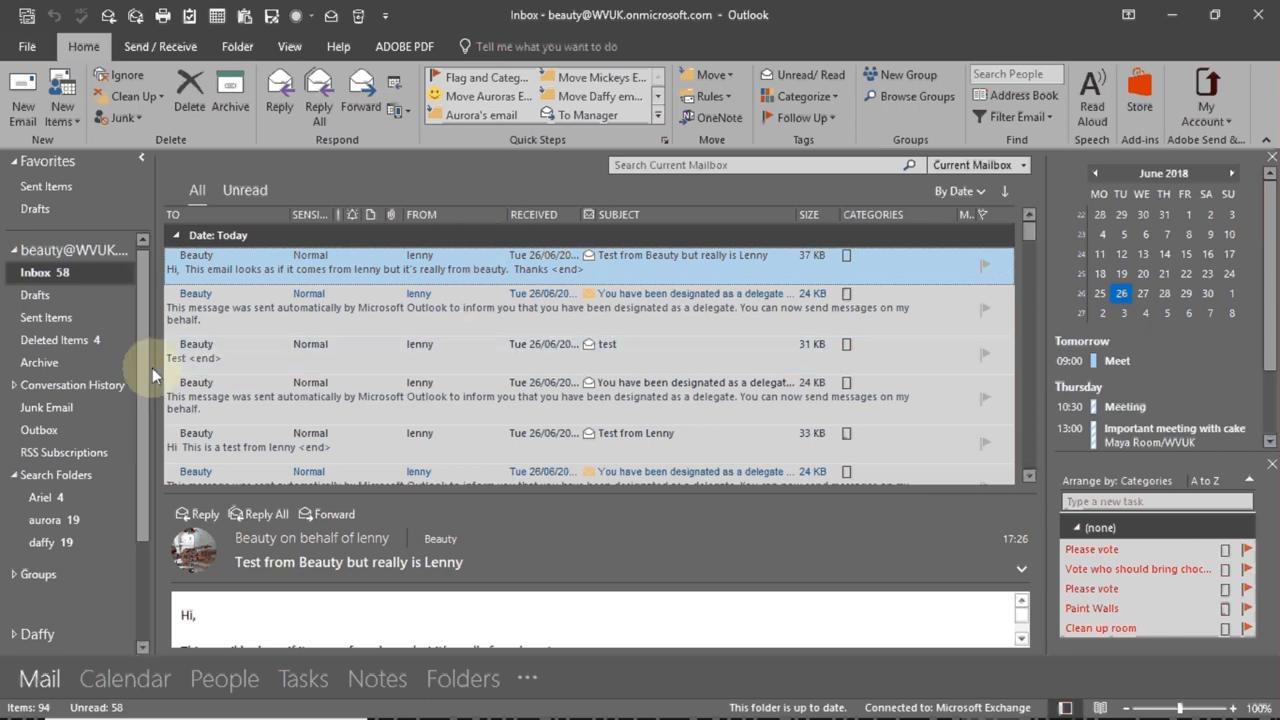
pyautogui.moveTo(420, 264)
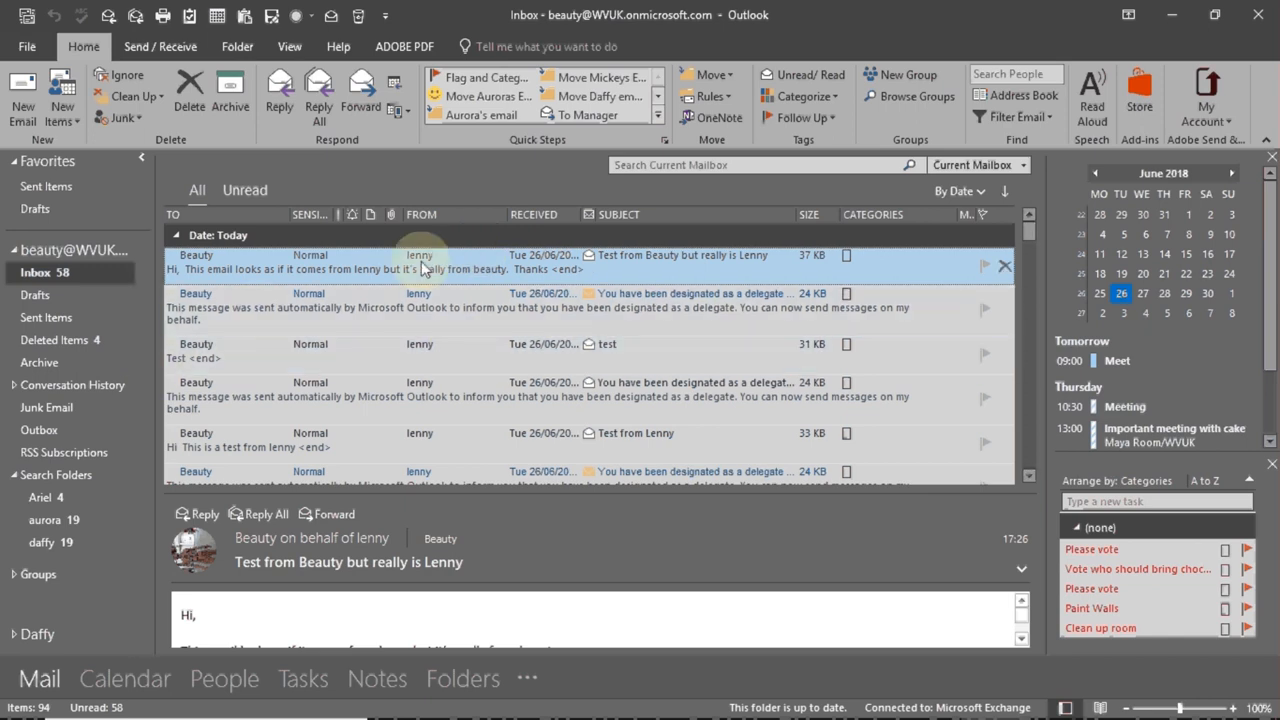